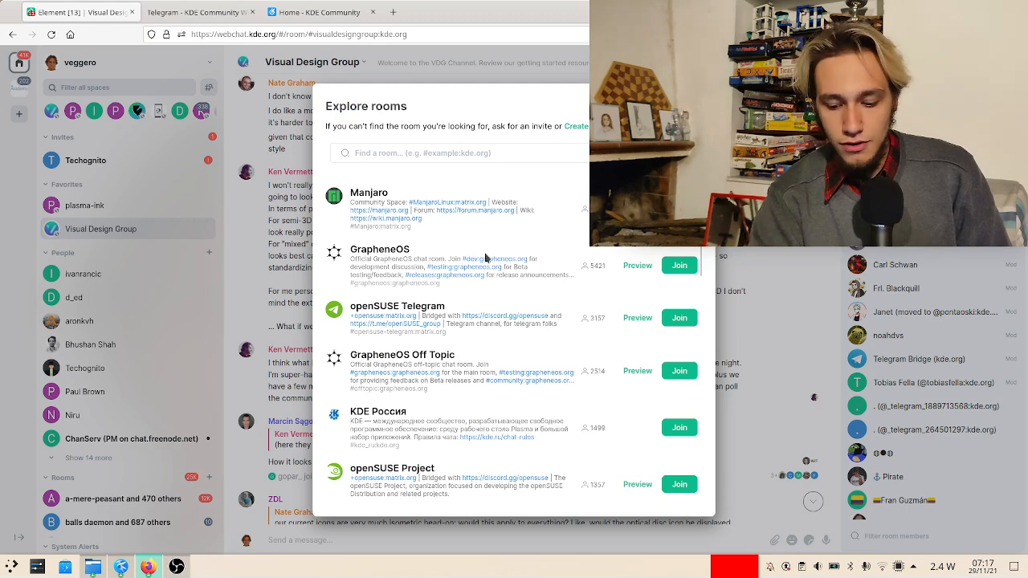
Search Element's public room directory for 'vdg' to find Visual Design Group rooms.
text(vdg)
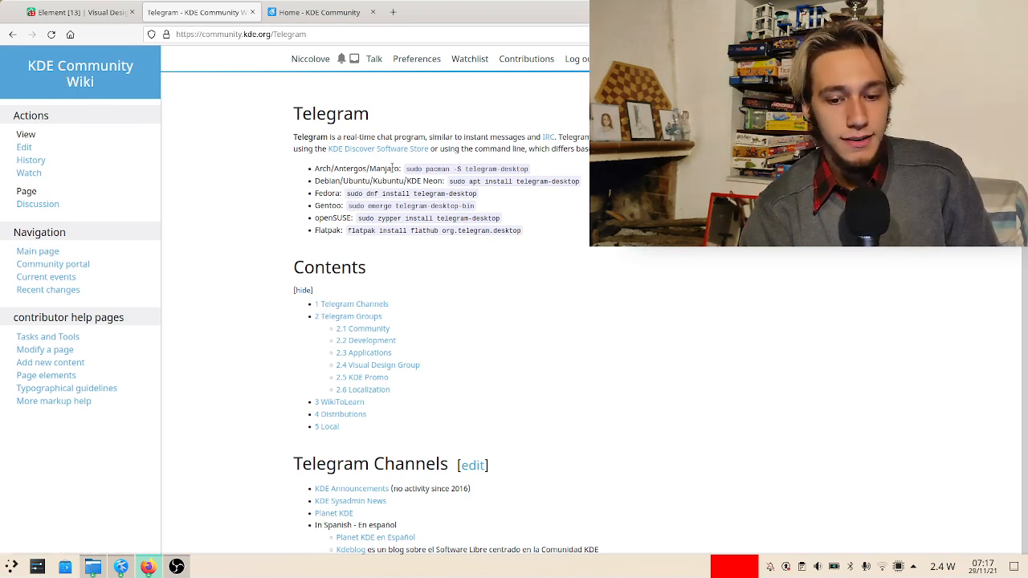
Scroll the wiki's Telegram page through Channels and Groups down to the Localization and WikiToLearn sections.
scroll(down, 3)
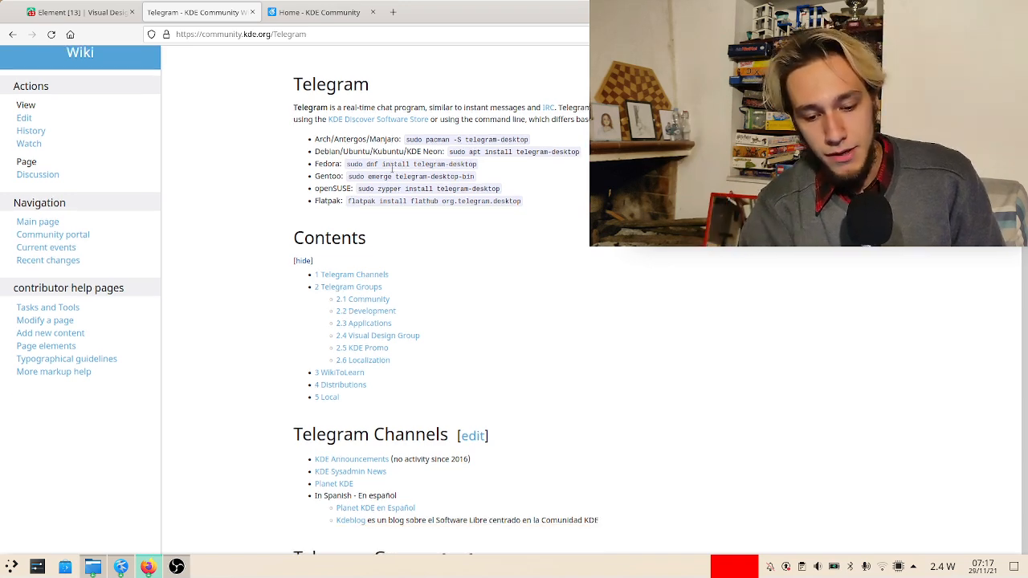
scroll(down, 3)
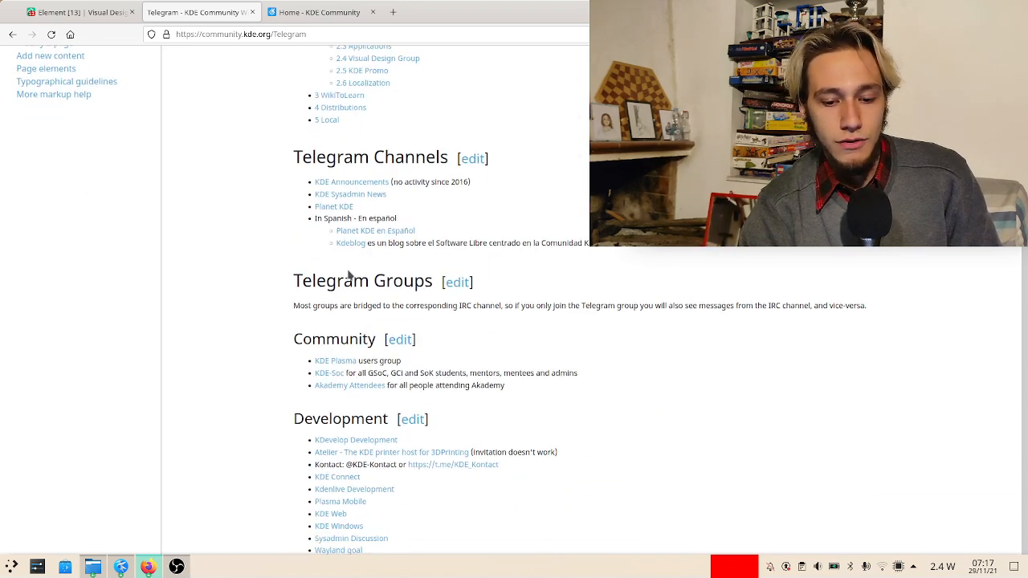
scroll(down, 3)
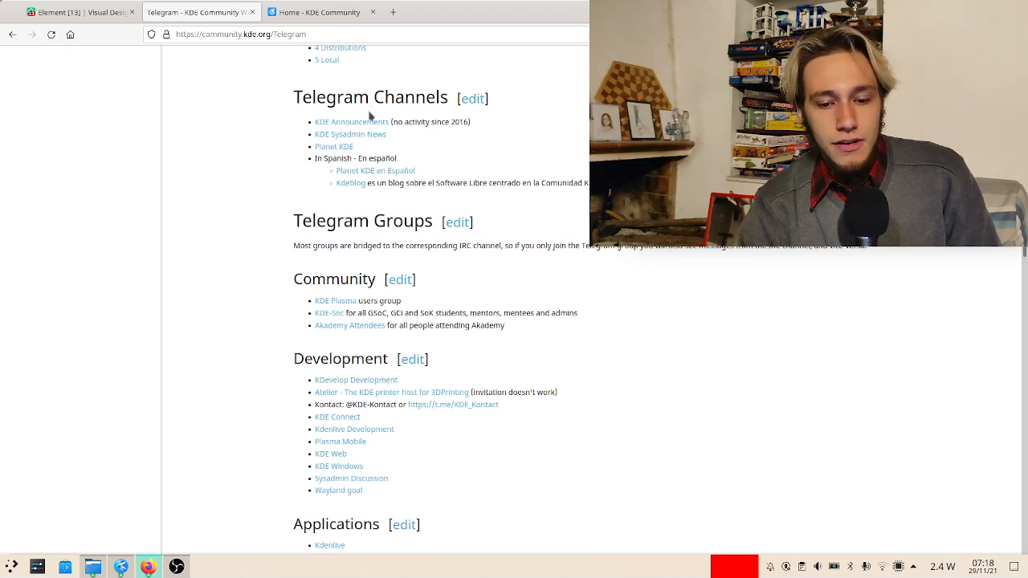
mouse_move(369, 141)
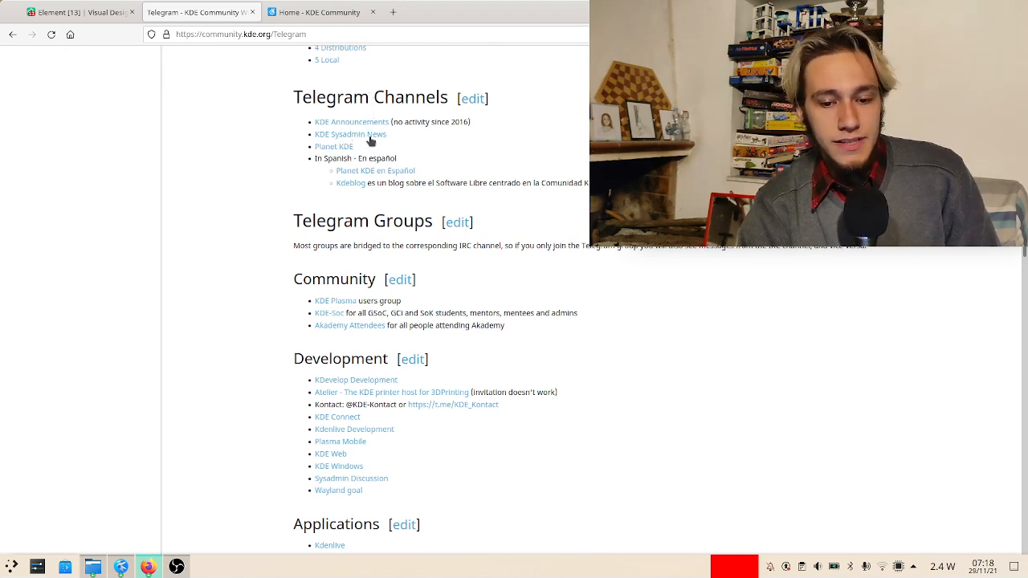
mouse_move(334, 146)
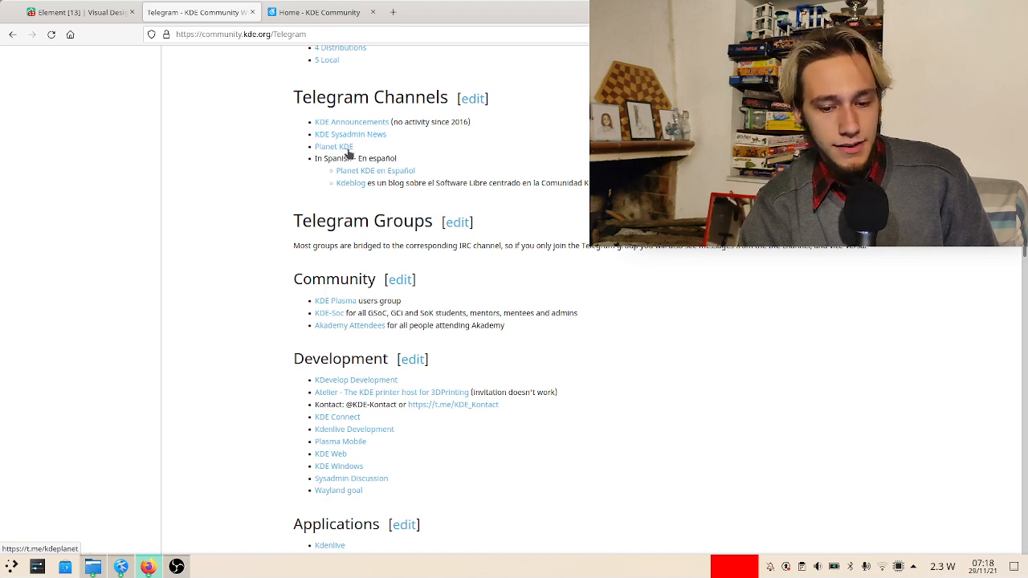
scroll(down, 3)
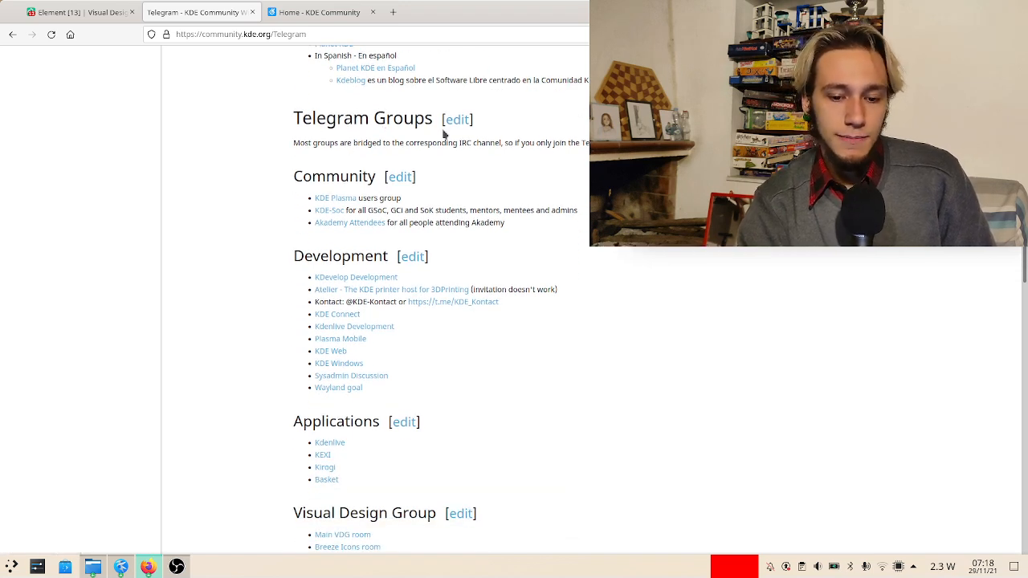
mouse_move(329, 209)
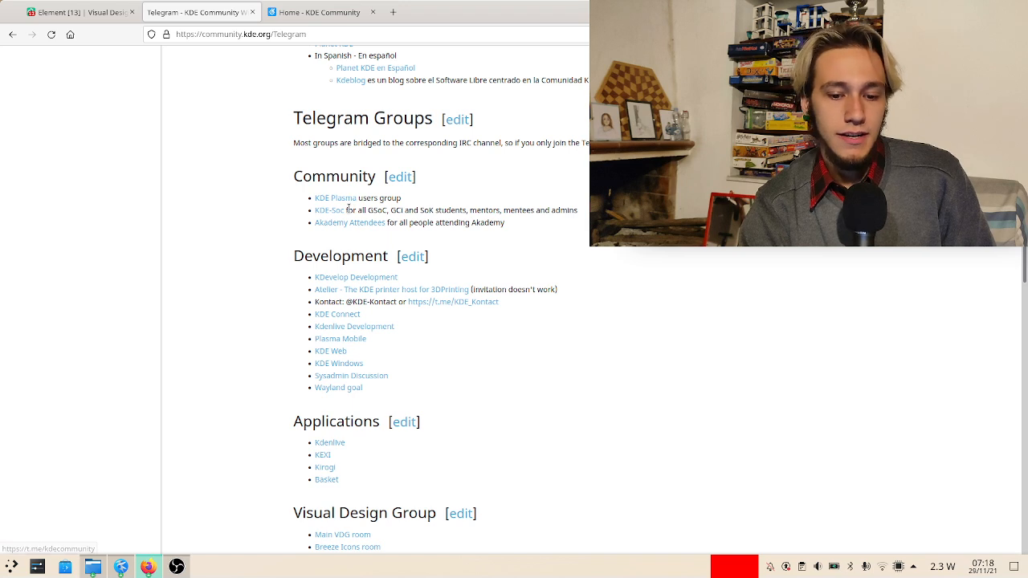
scroll(down, 3)
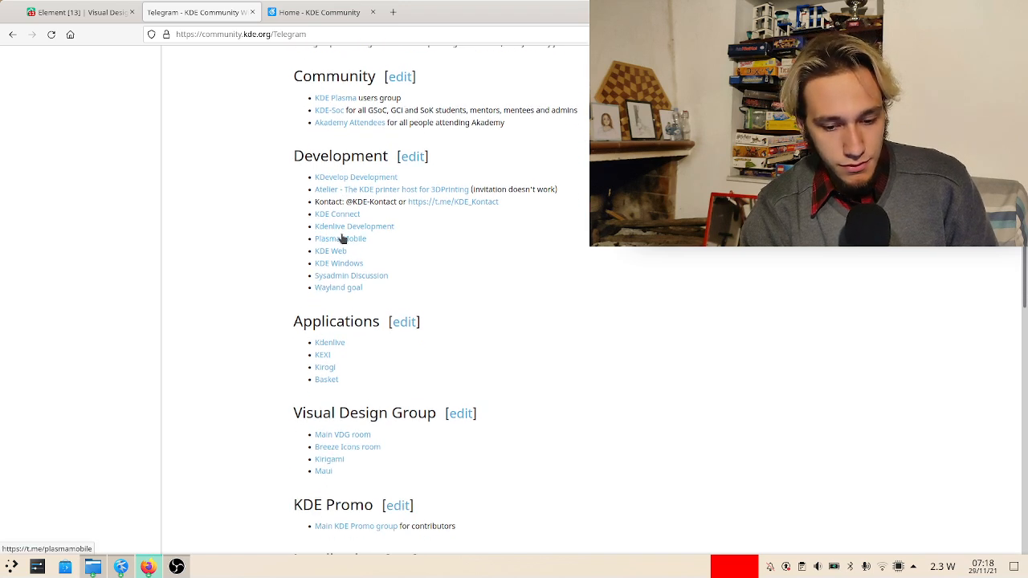
scroll(down, 3)
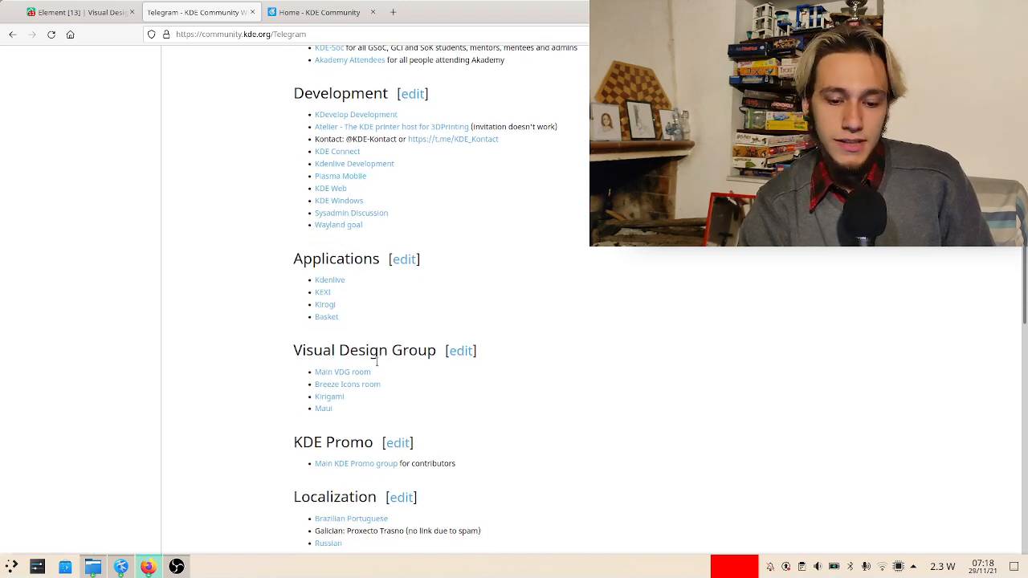
mouse_move(347, 386)
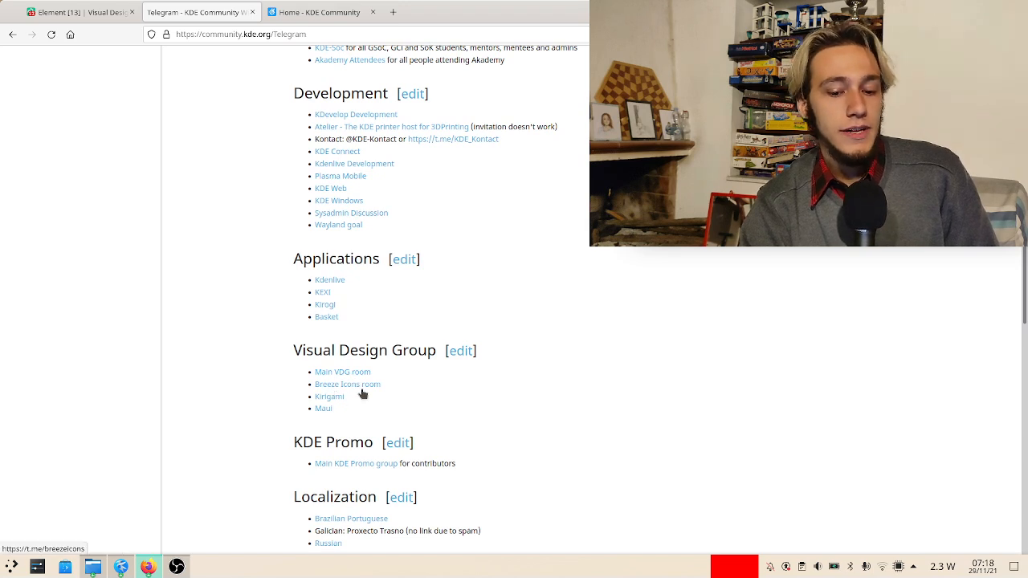
mouse_move(459, 450)
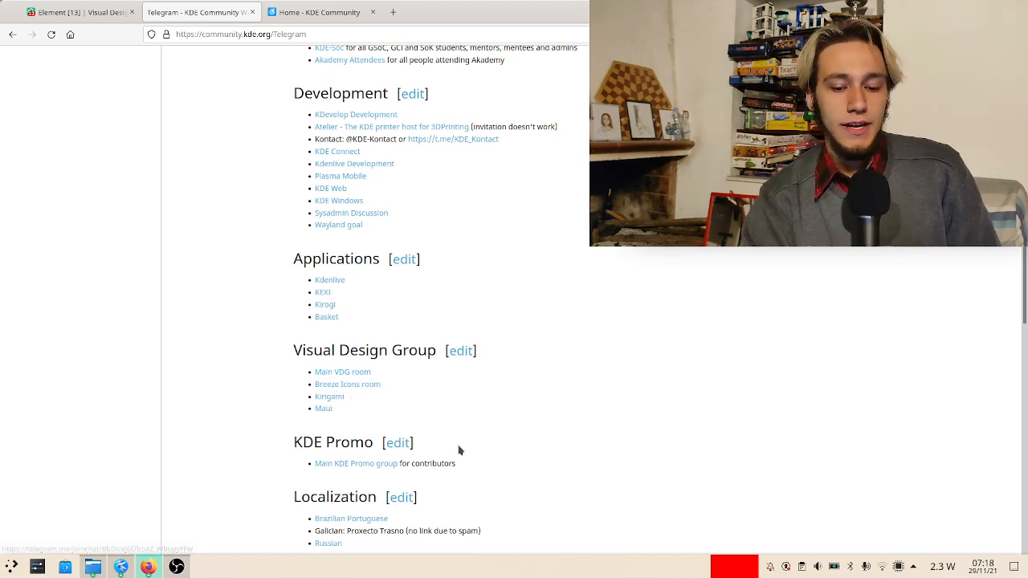
scroll(down, 3)
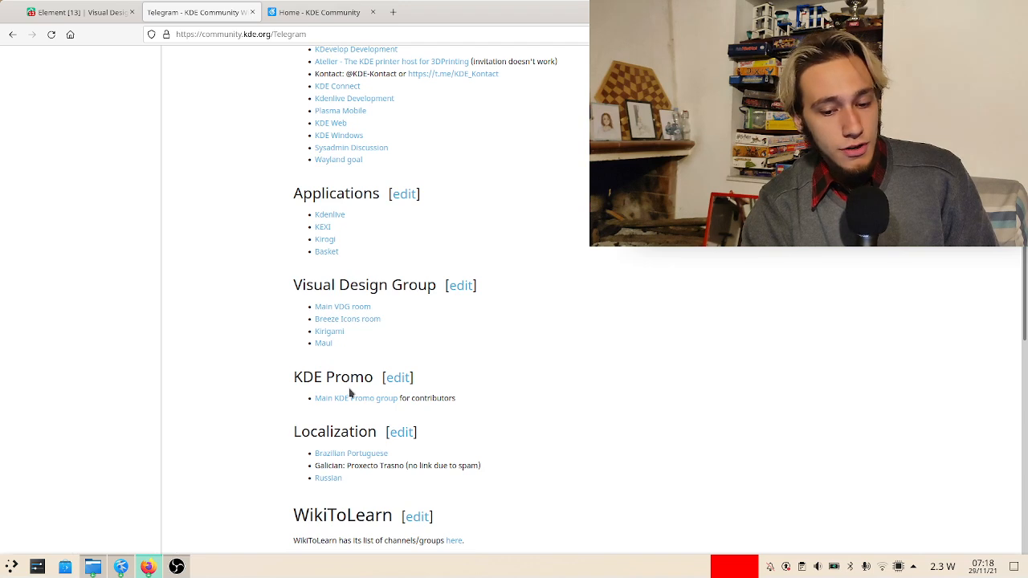
mouse_move(350, 399)
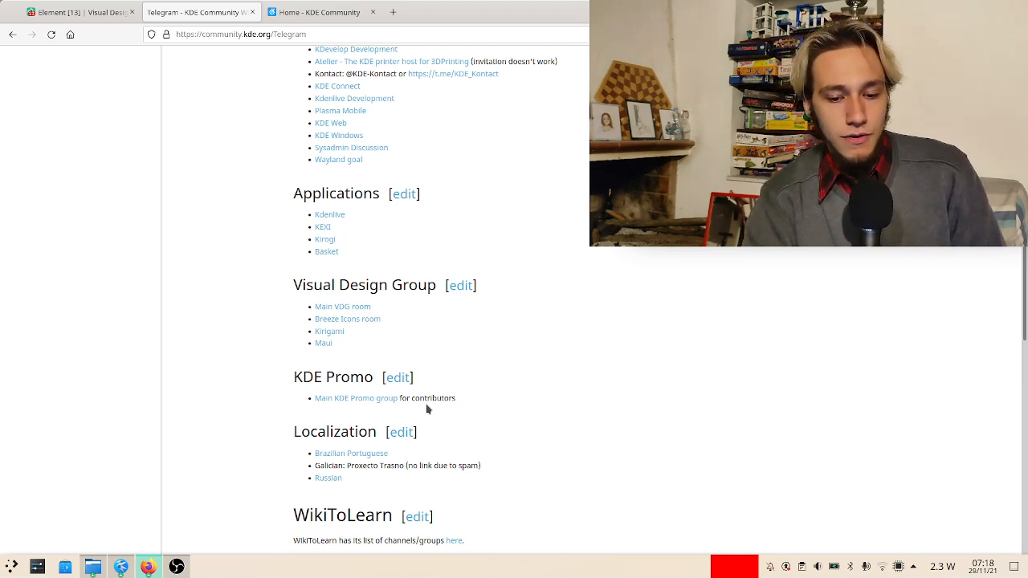
mouse_move(386, 405)
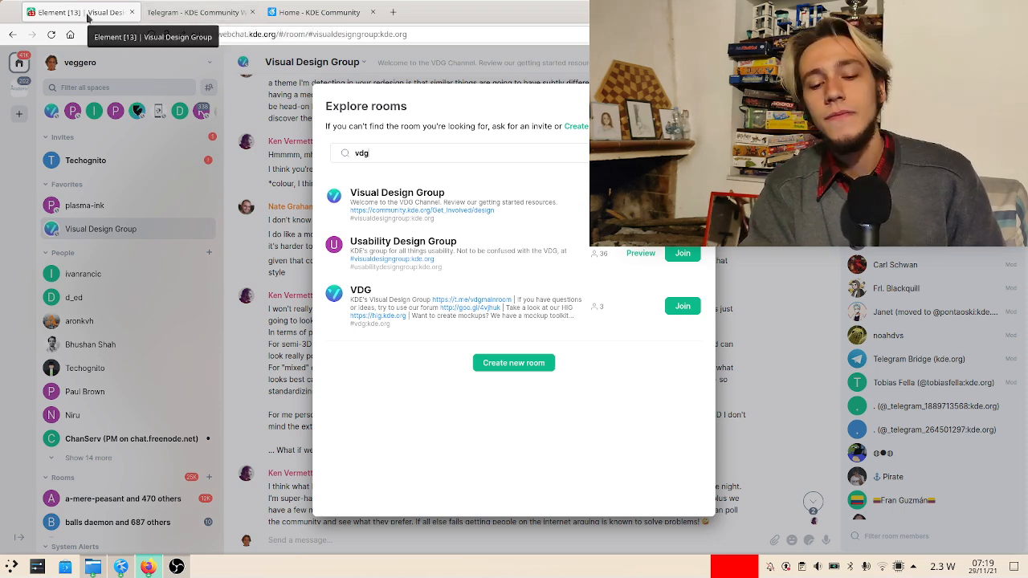
click(199, 12)
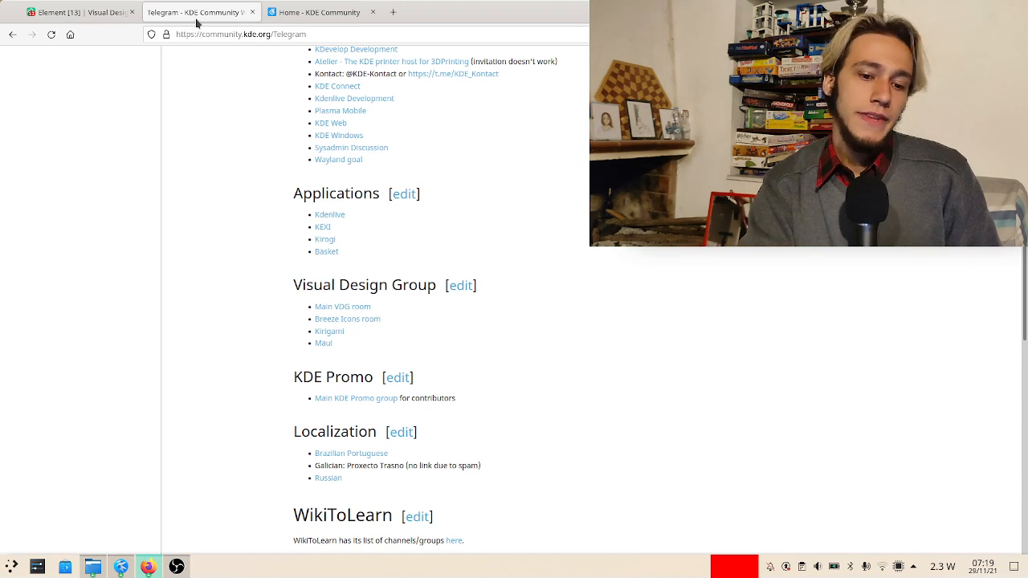
click(321, 11)
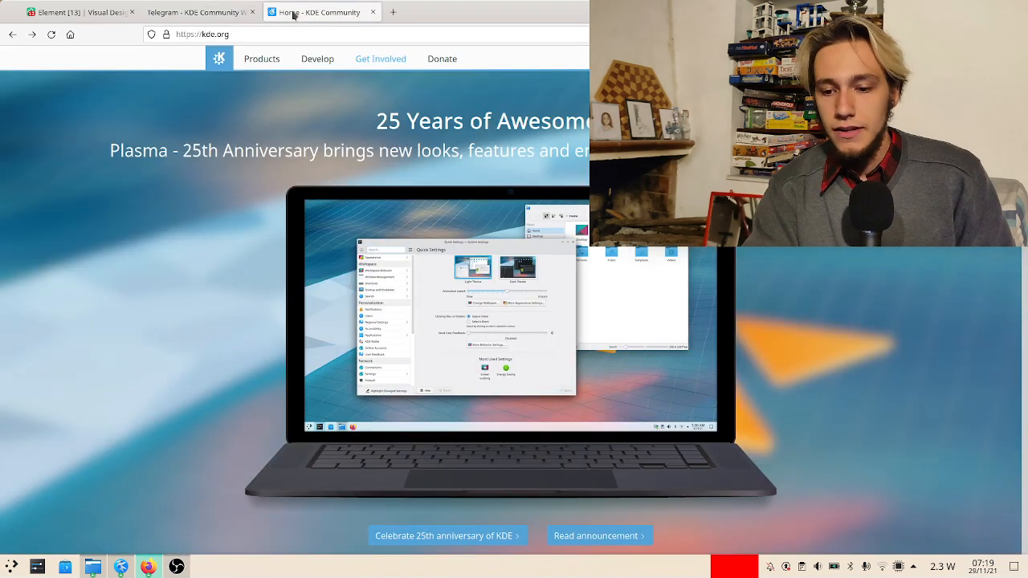
mouse_move(222, 62)
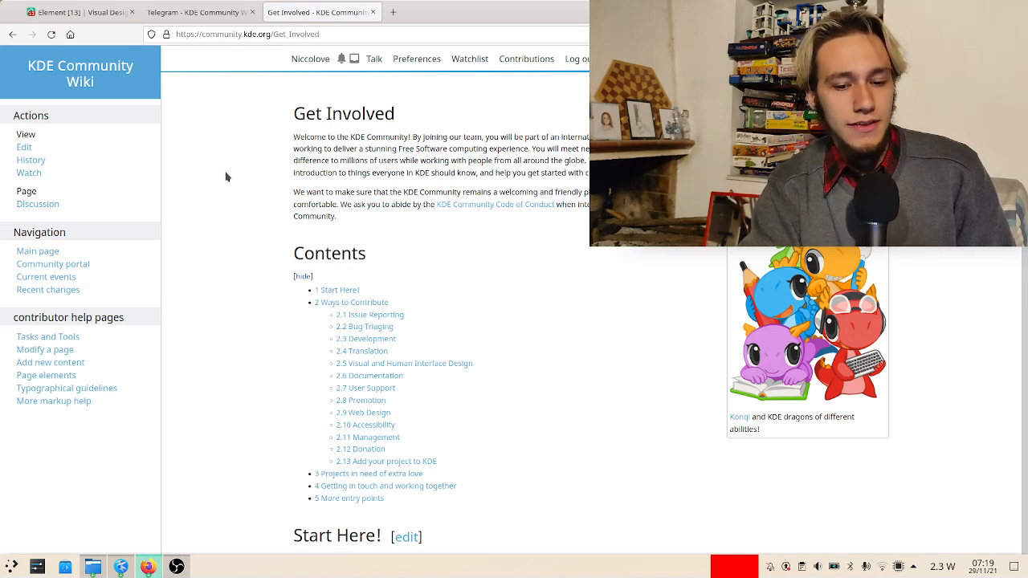
scroll(down, 3)
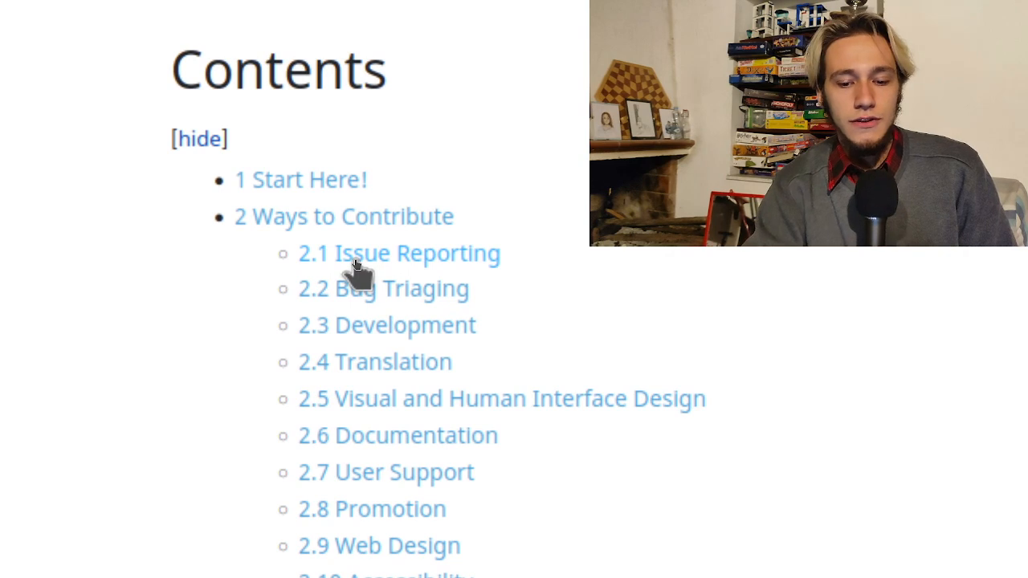
scroll(up, 3)
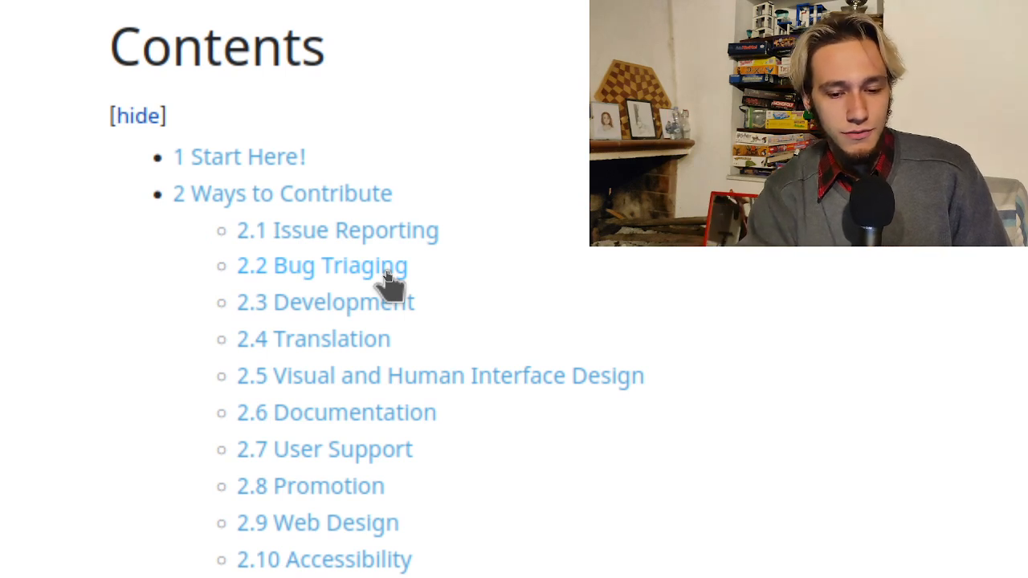
scroll(down, 3)
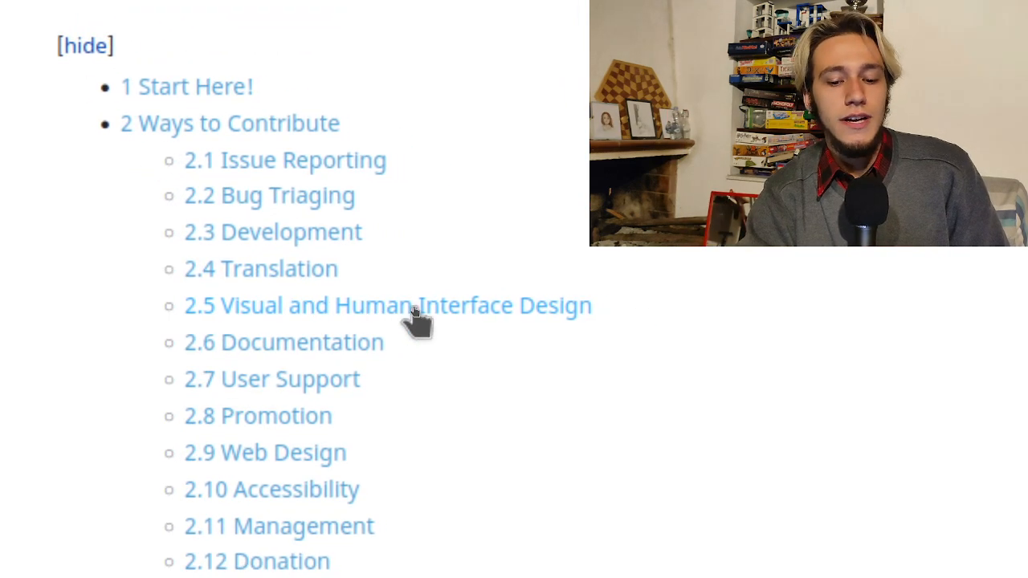
scroll(down, 3)
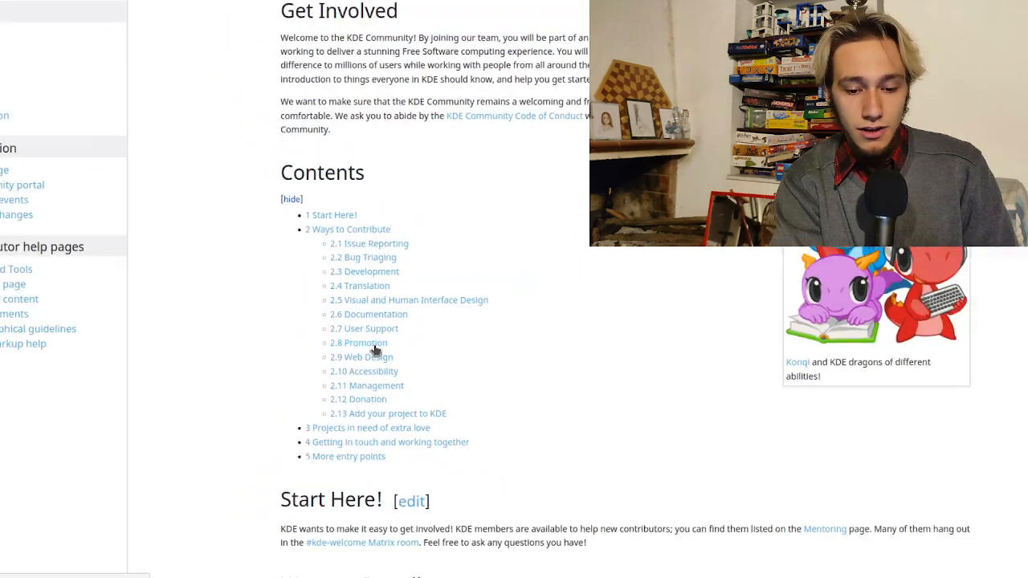
scroll(down, 3)
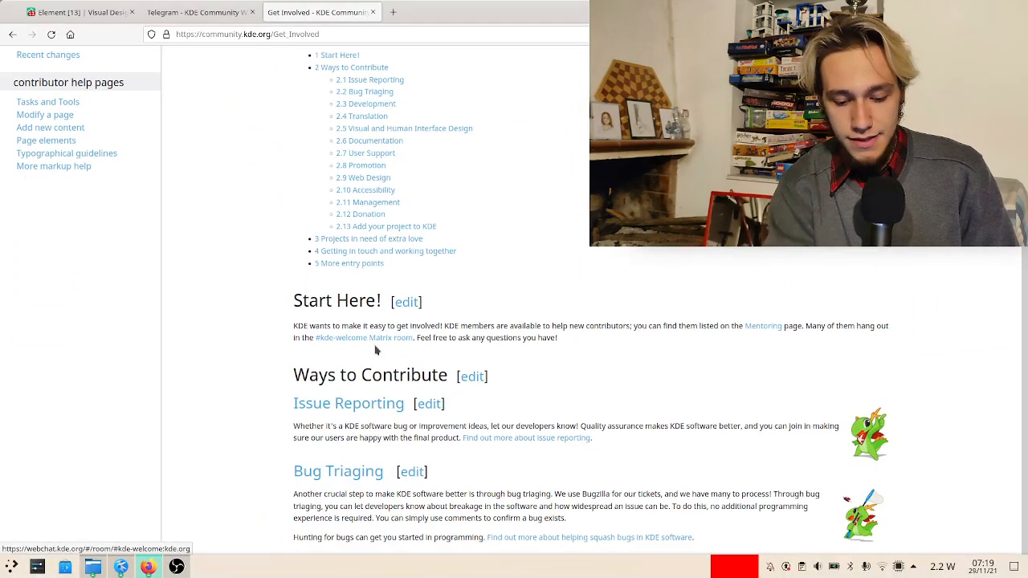
mouse_move(363, 337)
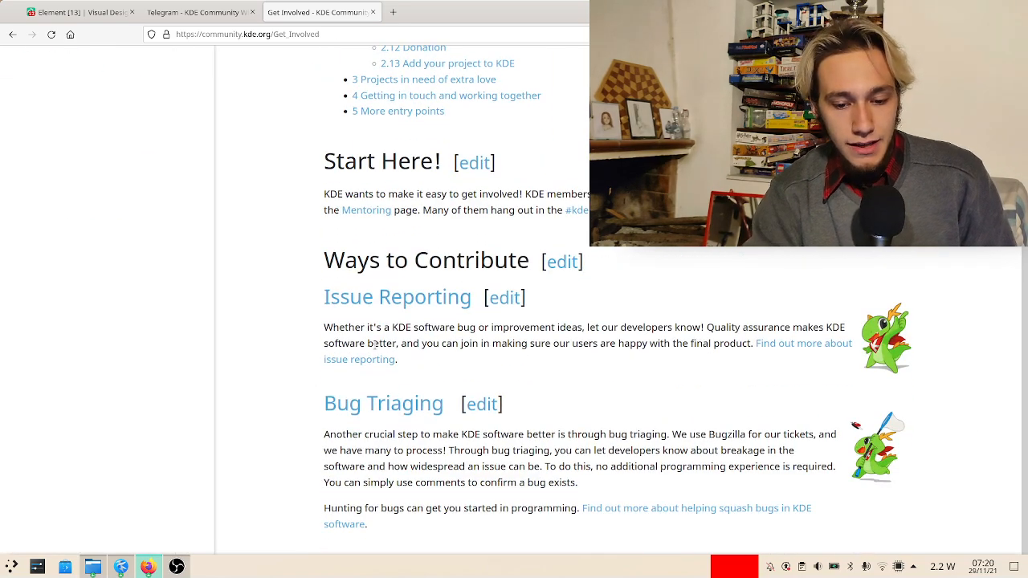
scroll(down, 3)
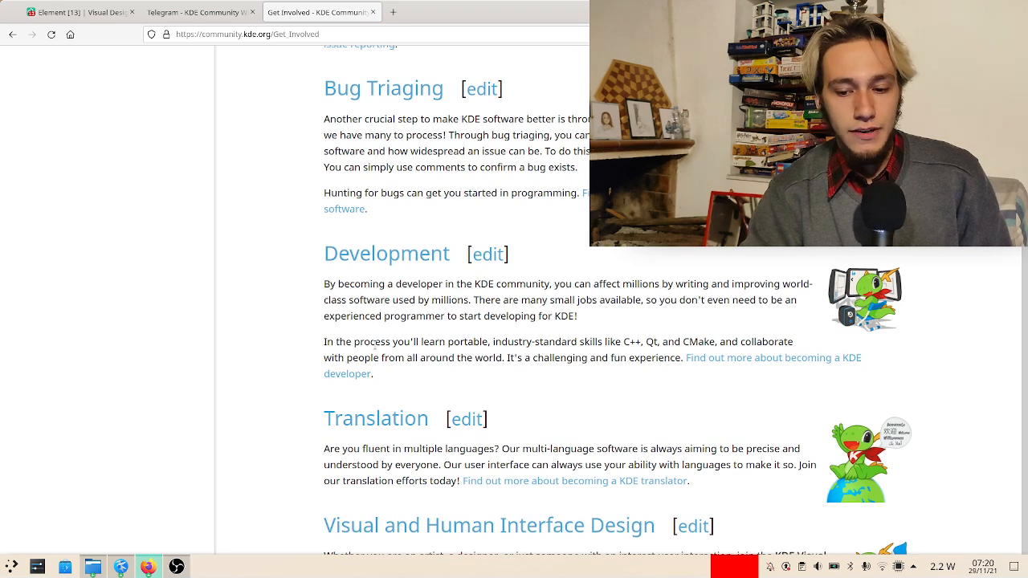
mouse_move(386, 254)
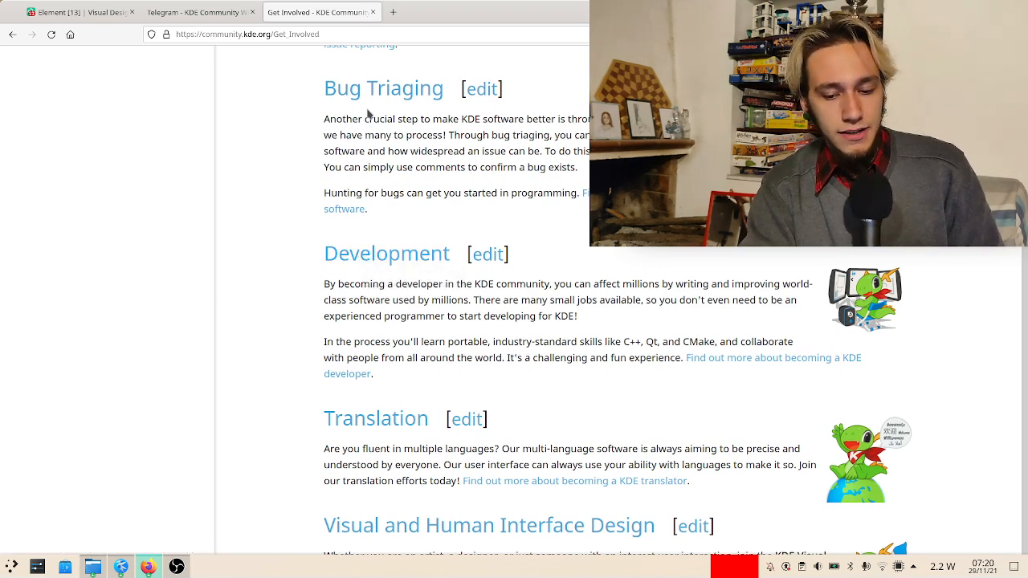
scroll(down, 3)
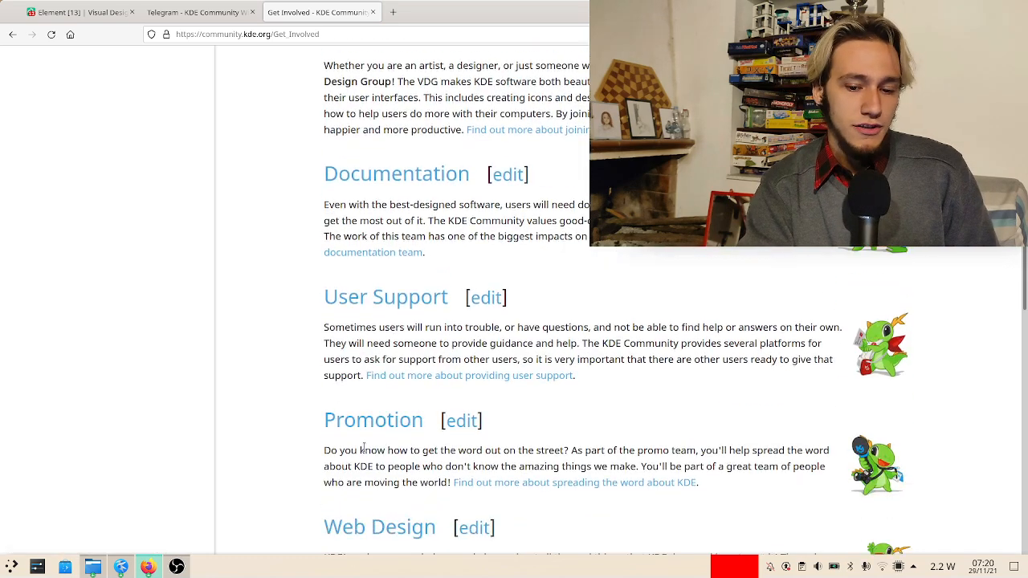
scroll(down, 3)
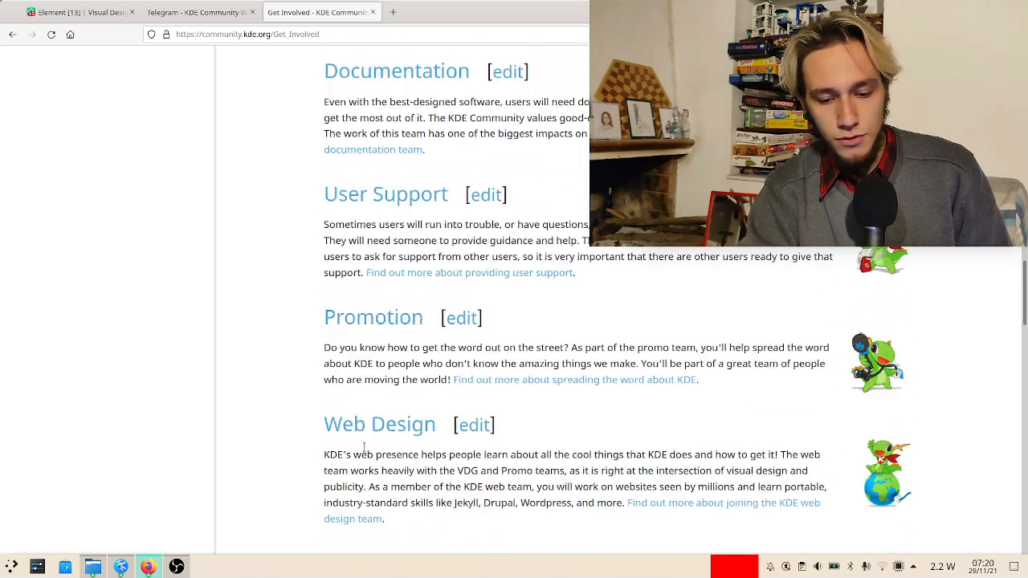
scroll(up, 3)
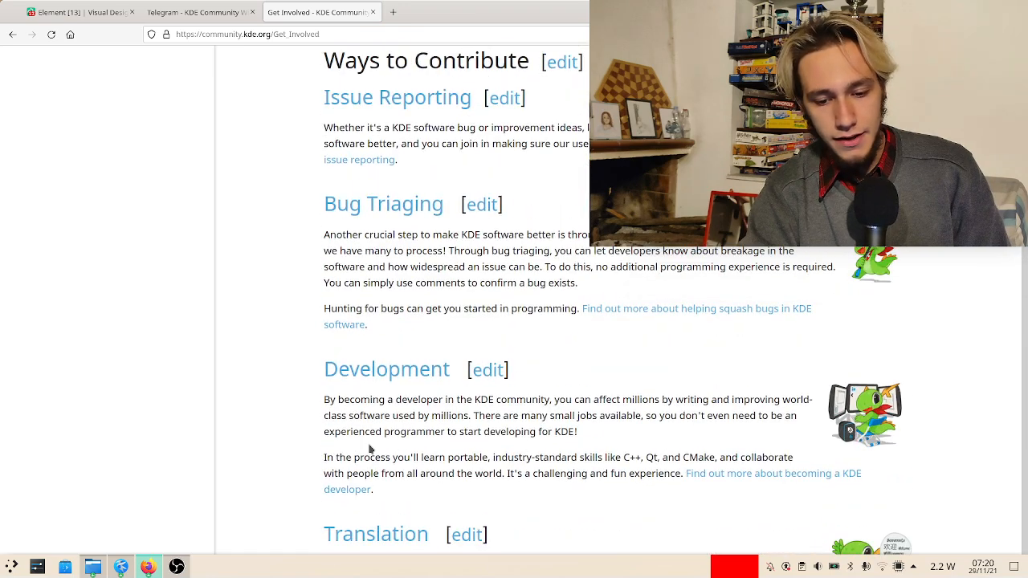
mouse_move(747, 479)
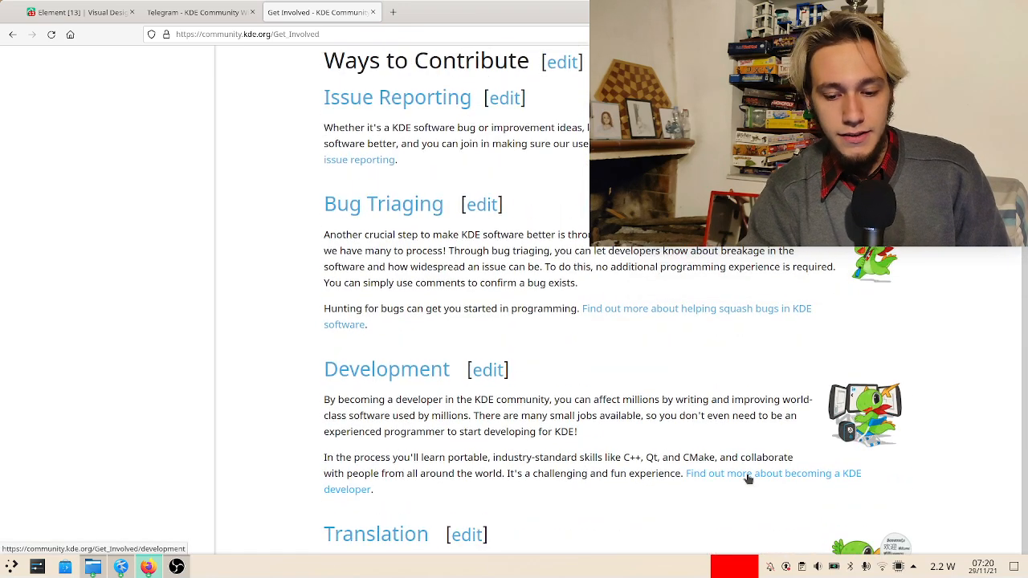
Open 'Find out more about becoming a KDE developer' and read through Install basic tools, Configure Git and Set up kdesrc-build.
click(774, 472)
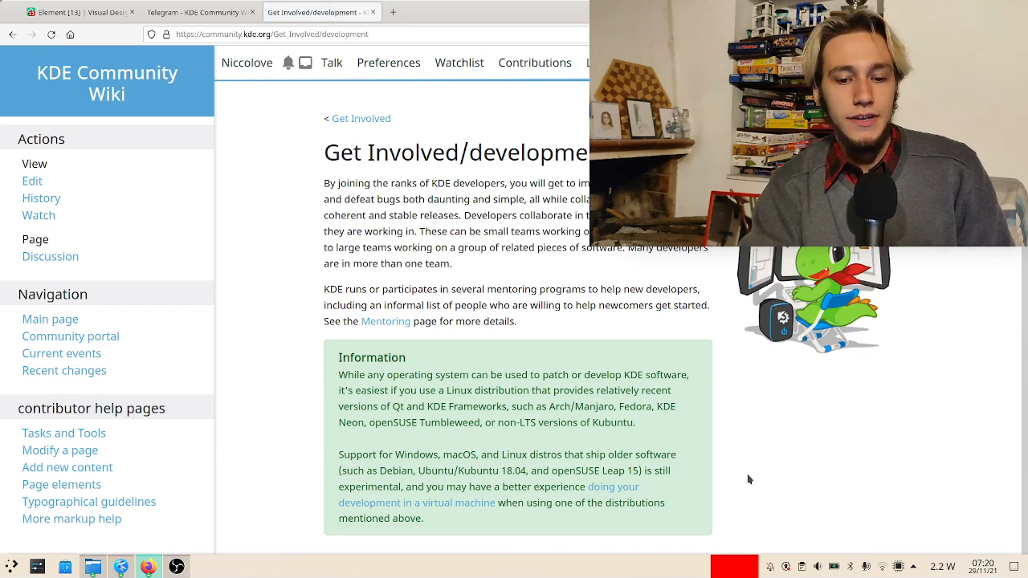
scroll(down, 3)
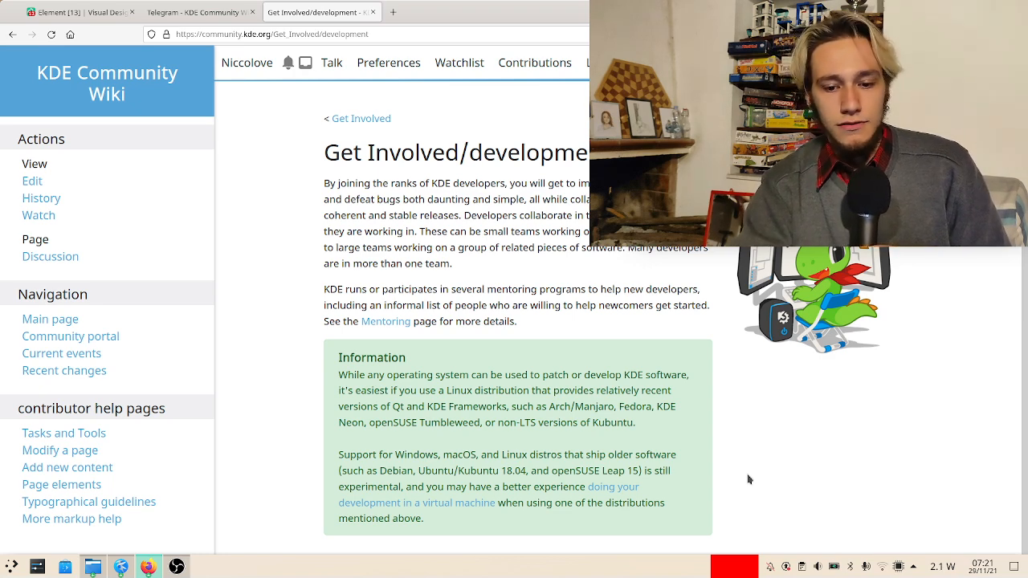
scroll(down, 3)
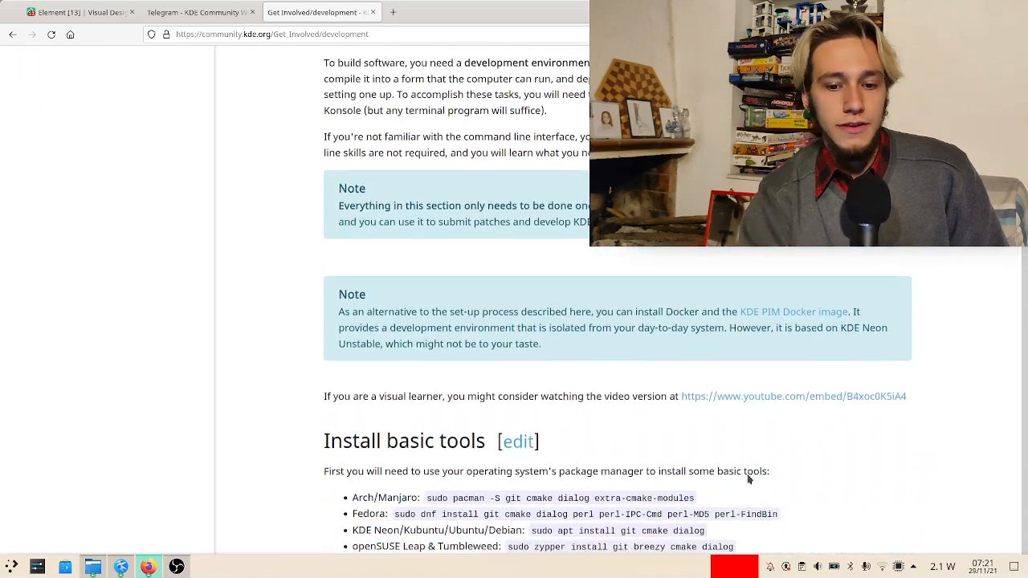
scroll(down, 3)
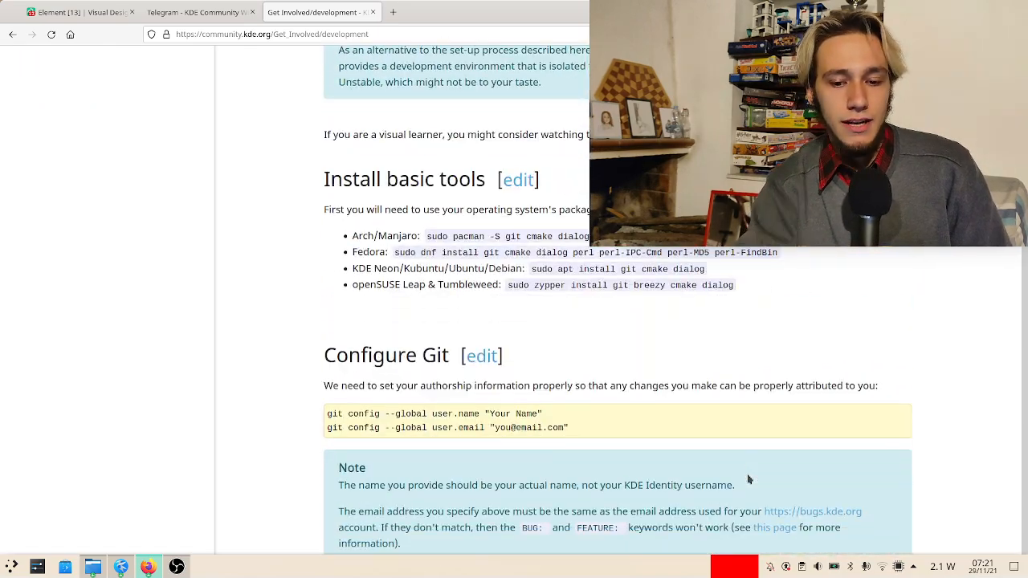
scroll(down, 3)
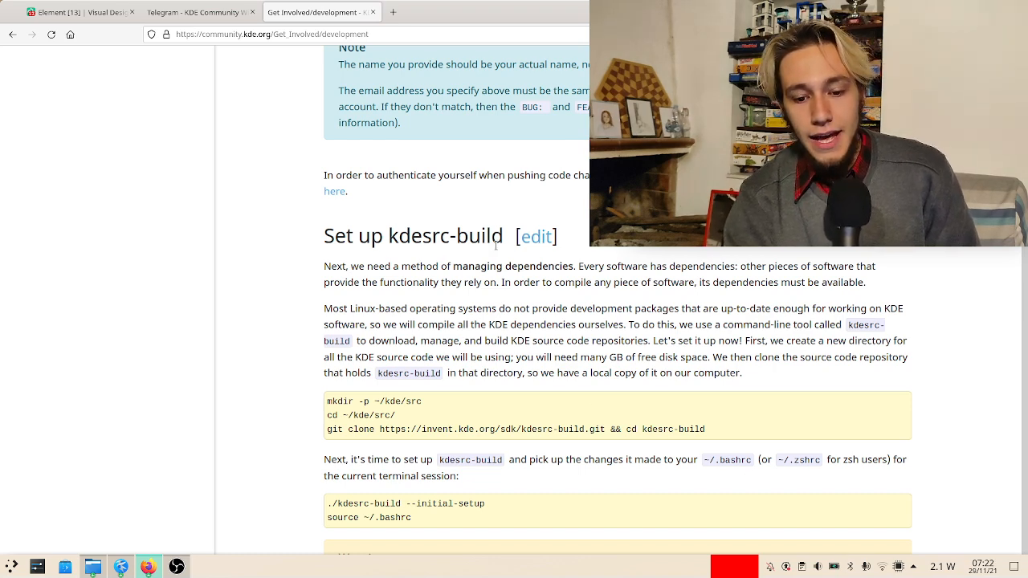
scroll(up, 3)
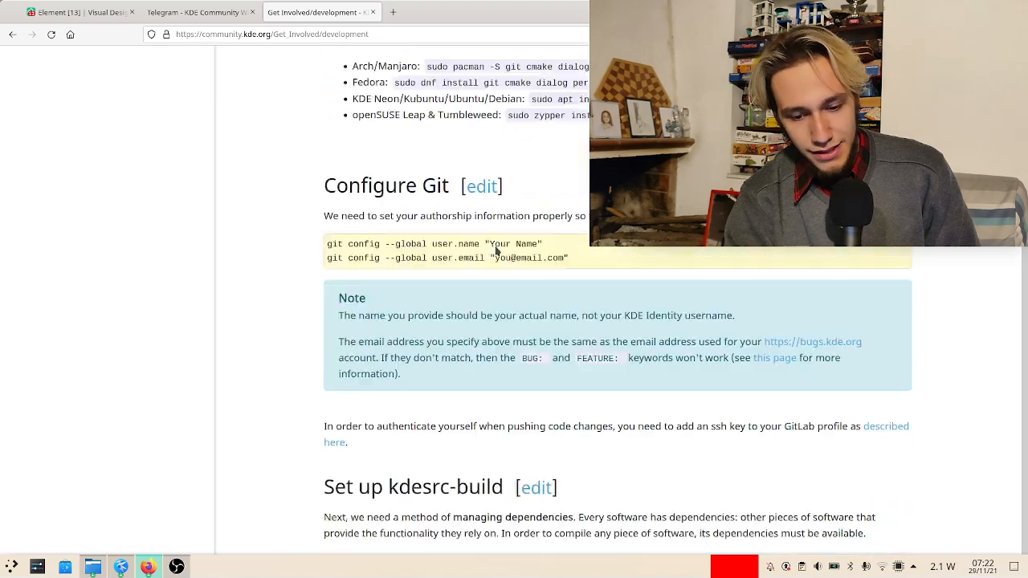
scroll(down, 3)
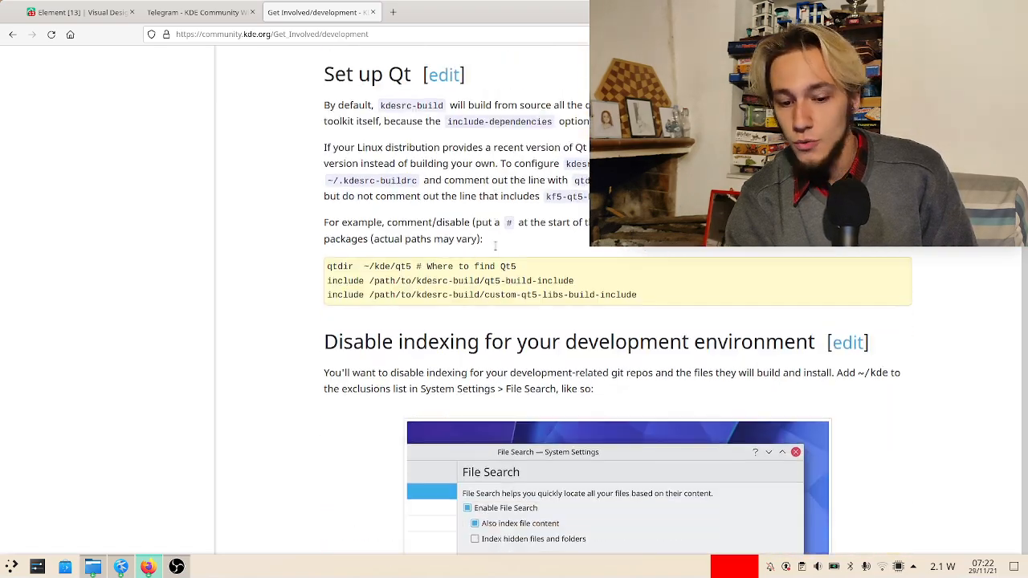
scroll(down, 3)
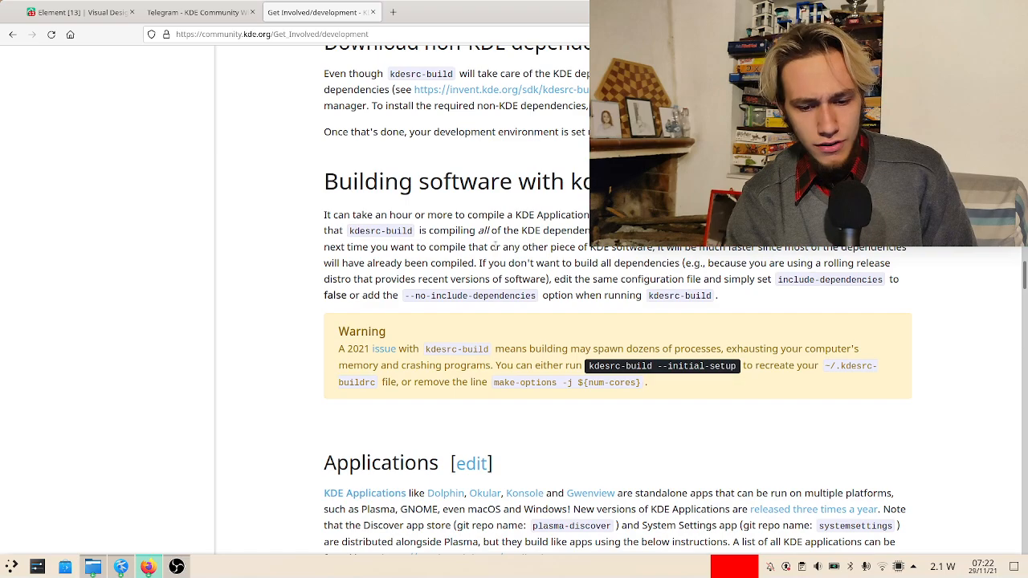
scroll(down, 3)
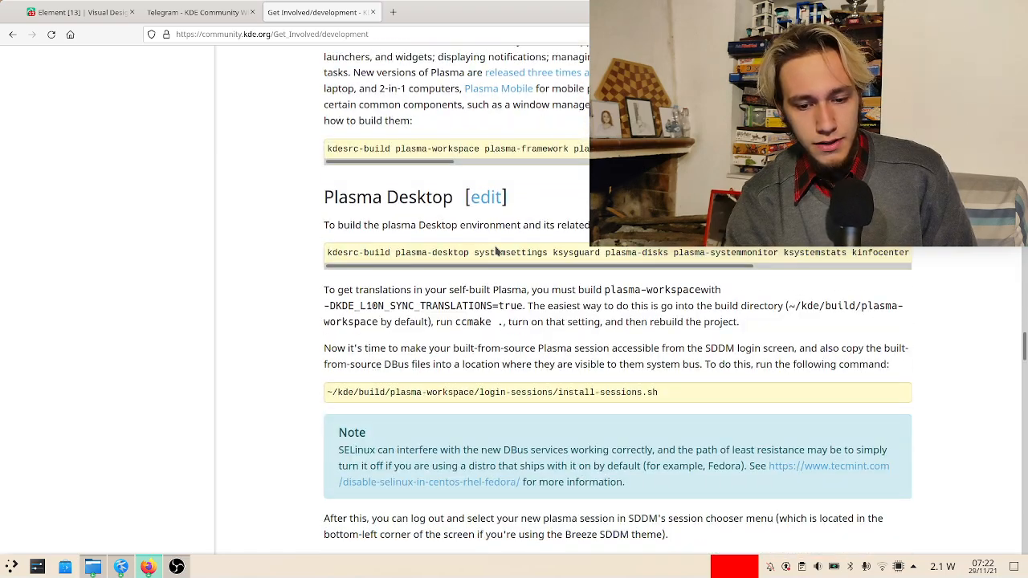
scroll(down, 3)
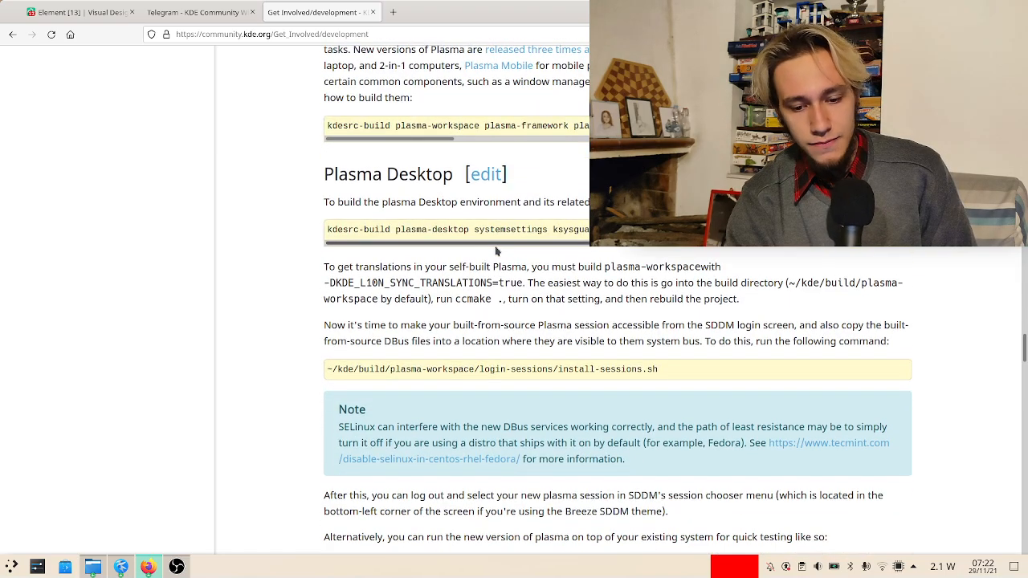
scroll(down, 3)
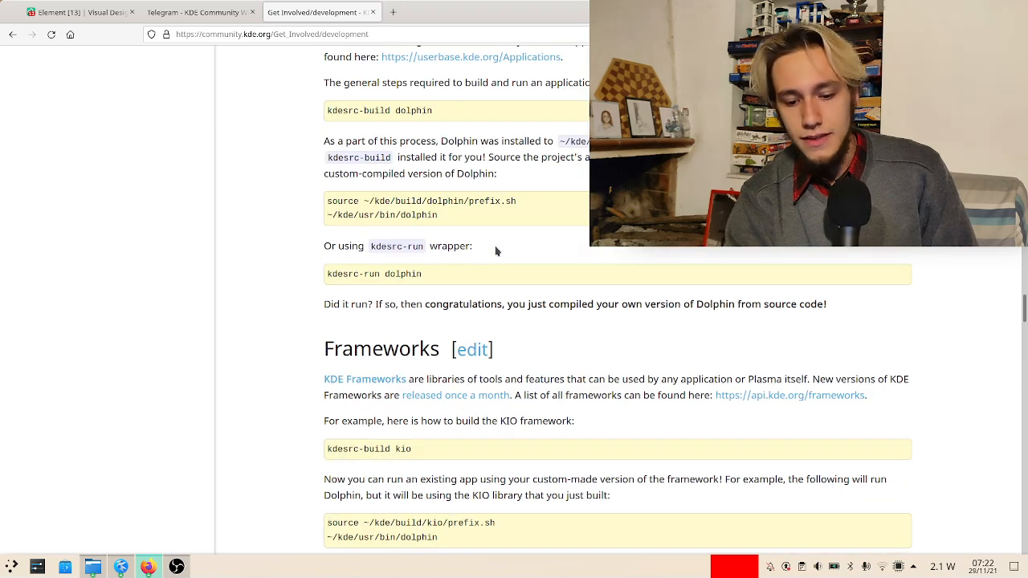
scroll(up, 3)
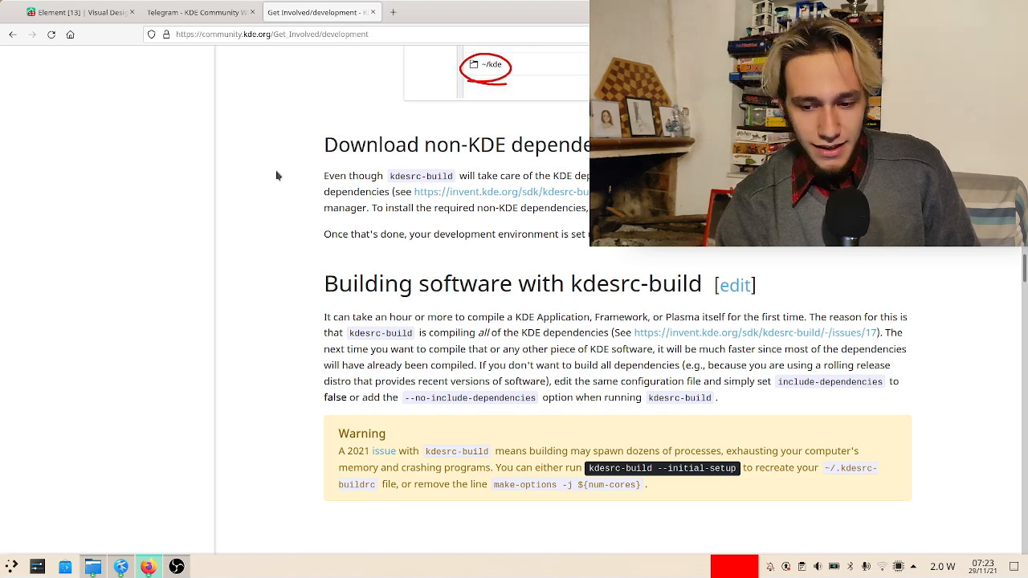
scroll(down, 3)
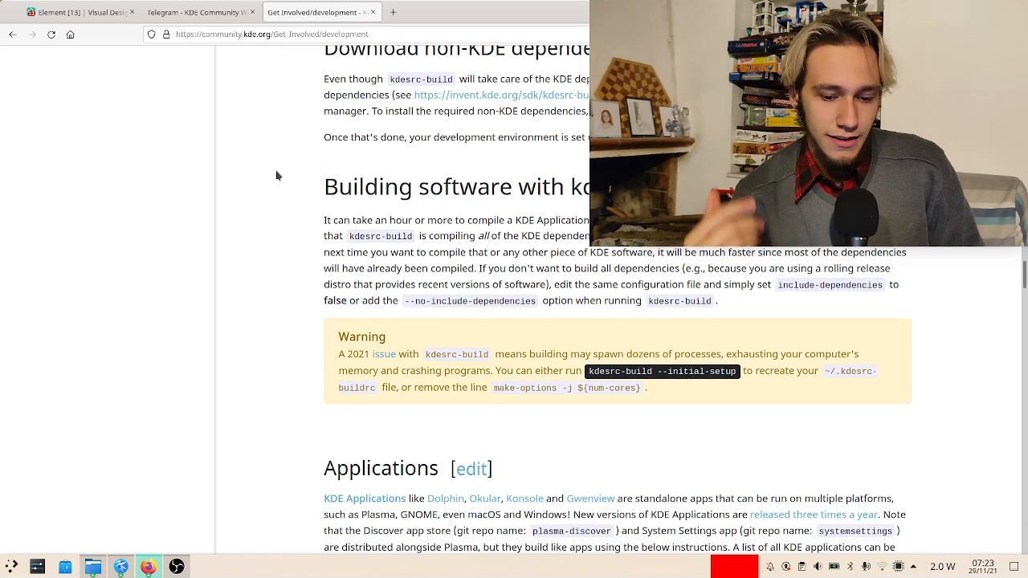
scroll(down, 3)
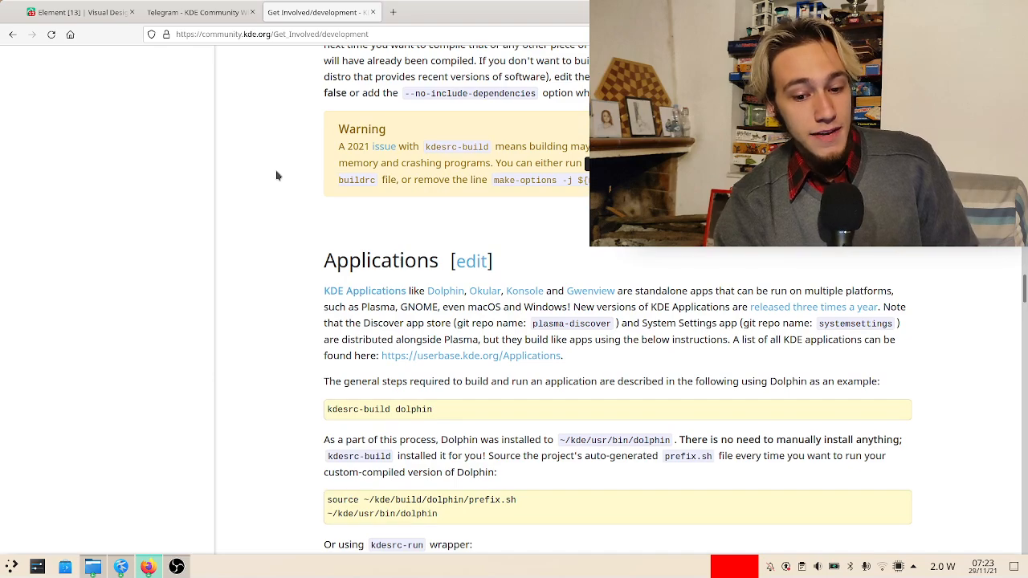
scroll(down, 3)
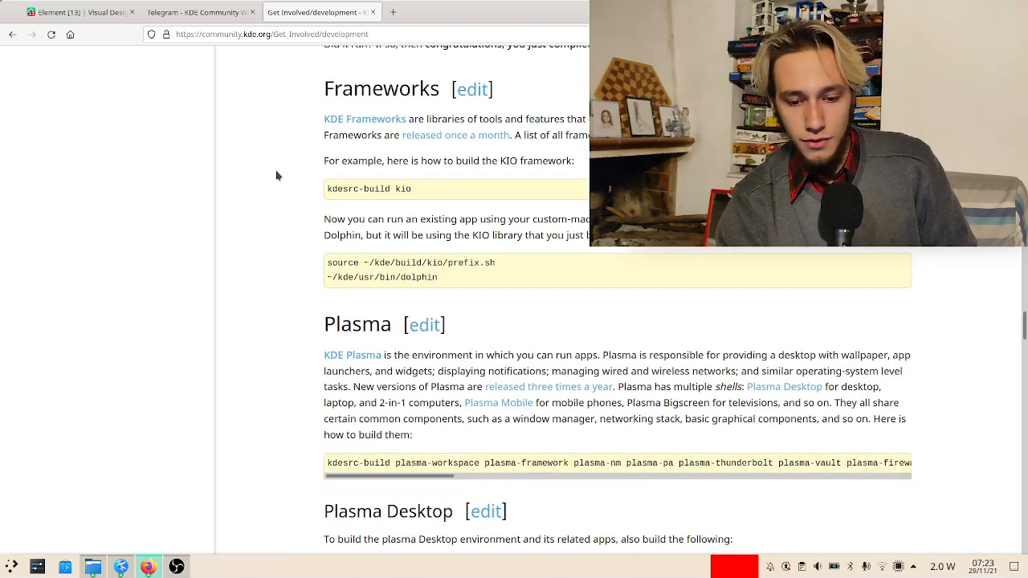
scroll(down, 3)
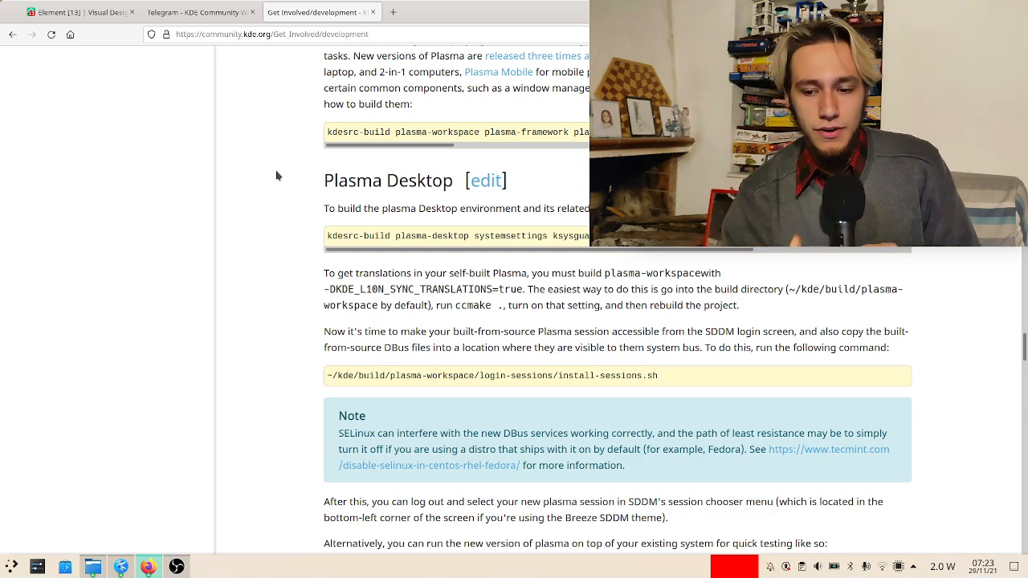
scroll(up, 3)
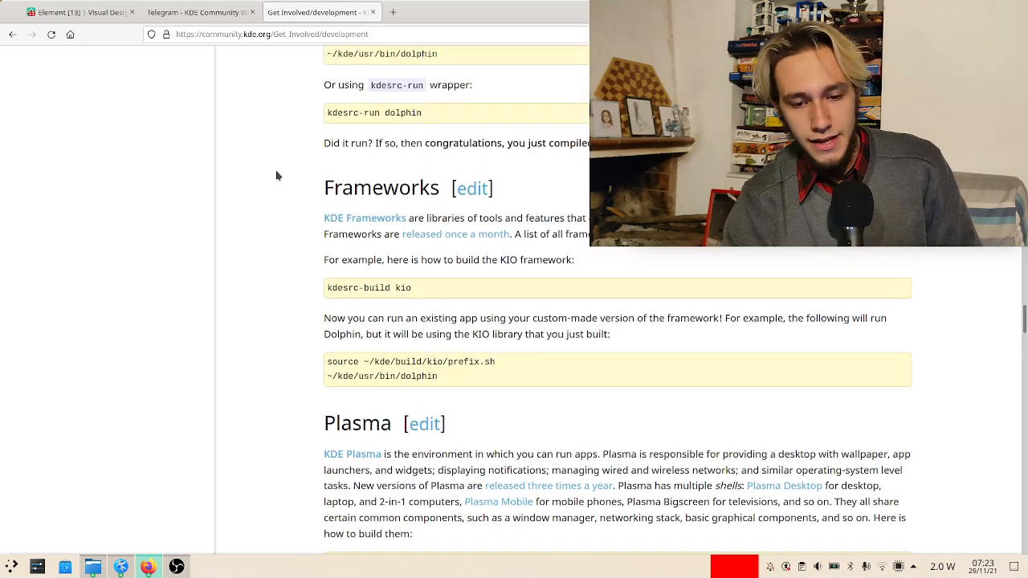
scroll(up, 3)
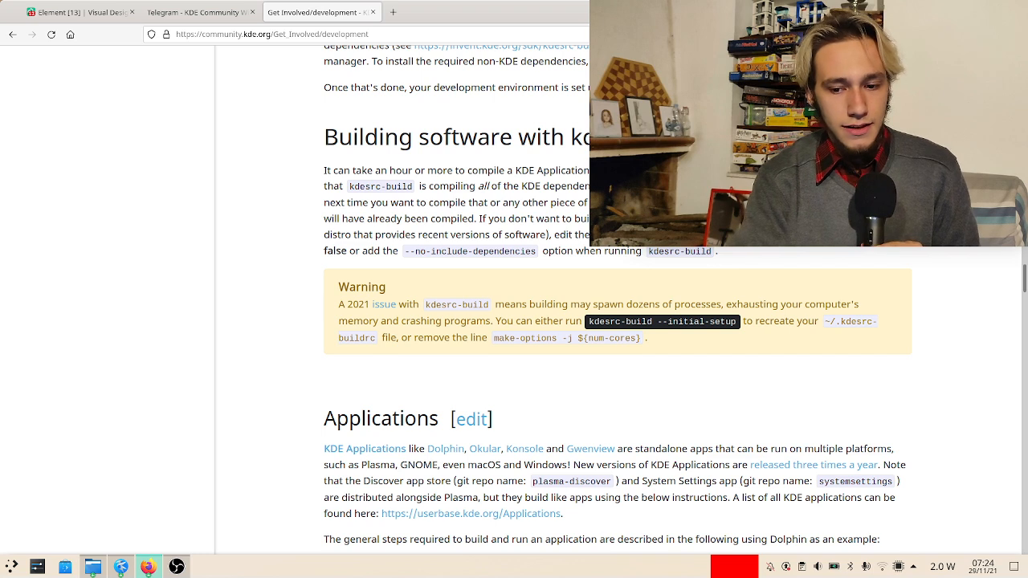
mouse_move(580, 129)
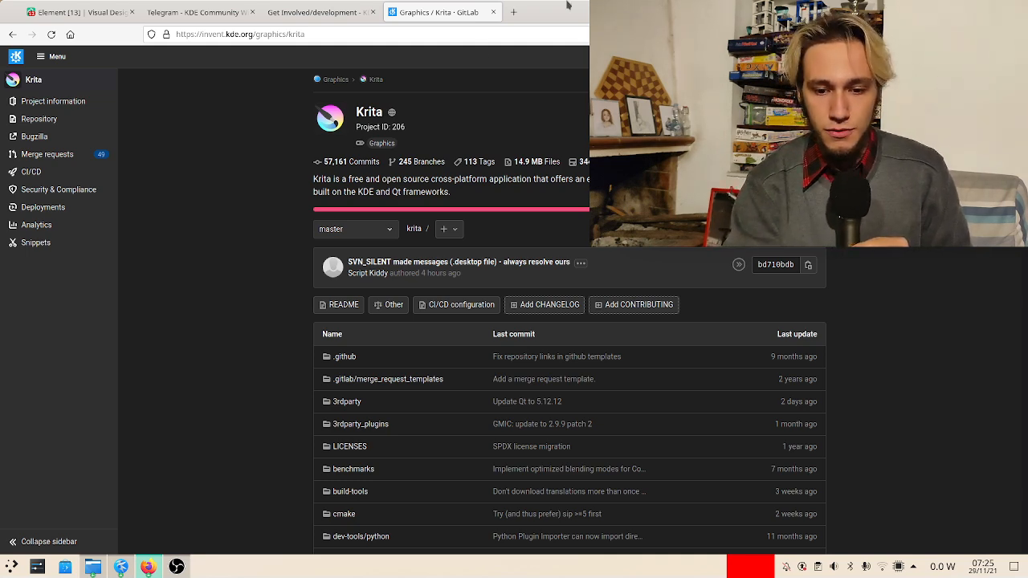
Bring up bugs.kde.org, the KDE Bugzilla home page, in a new tab.
click(528, 11)
text(https://bugs.kde.org)
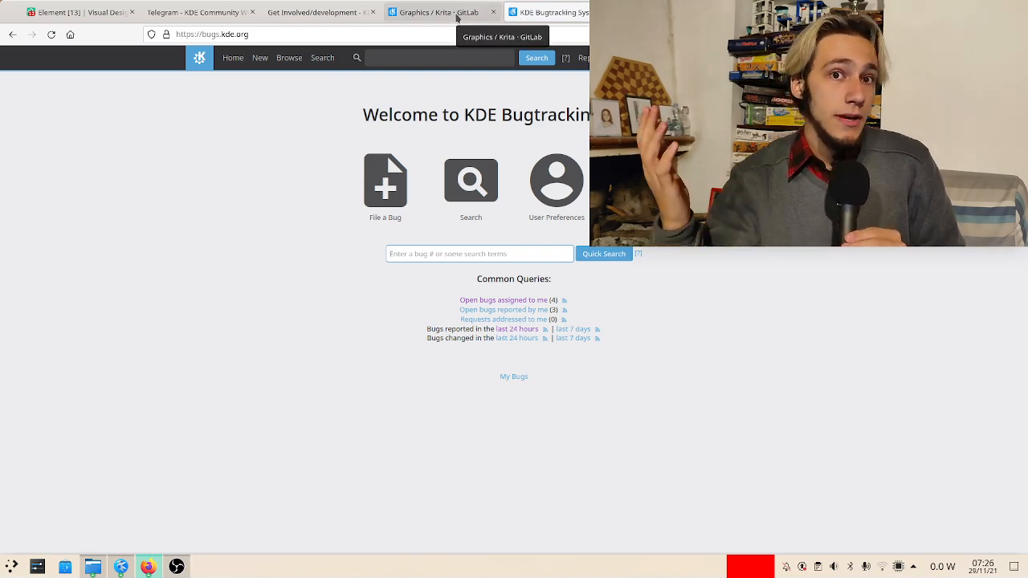
Bring up Phabricator revision D28353 on contrast effect transparency in a new tab.
click(426, 11)
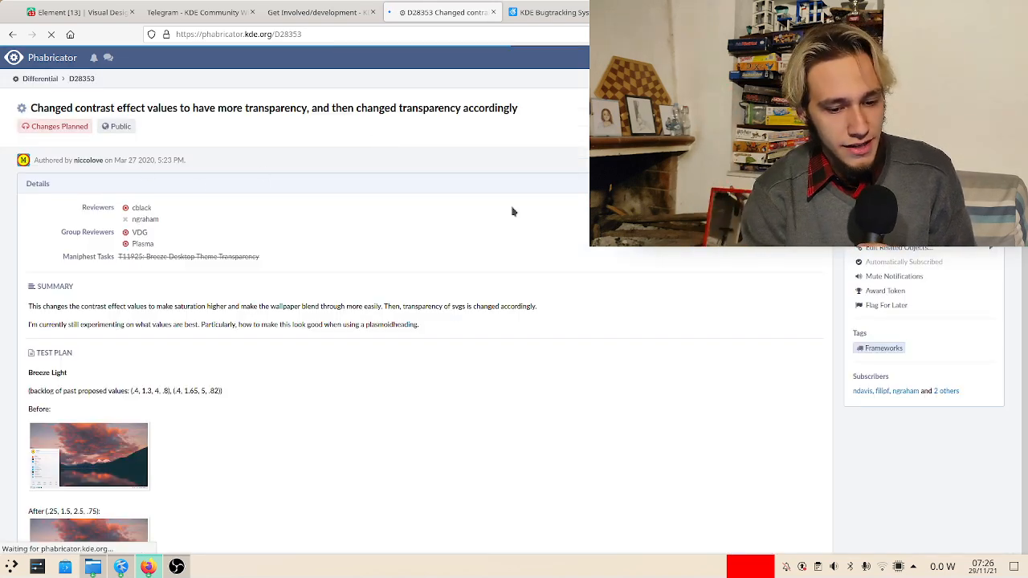
Scroll through revision D28353's before/after screenshots.
scroll(down, 3)
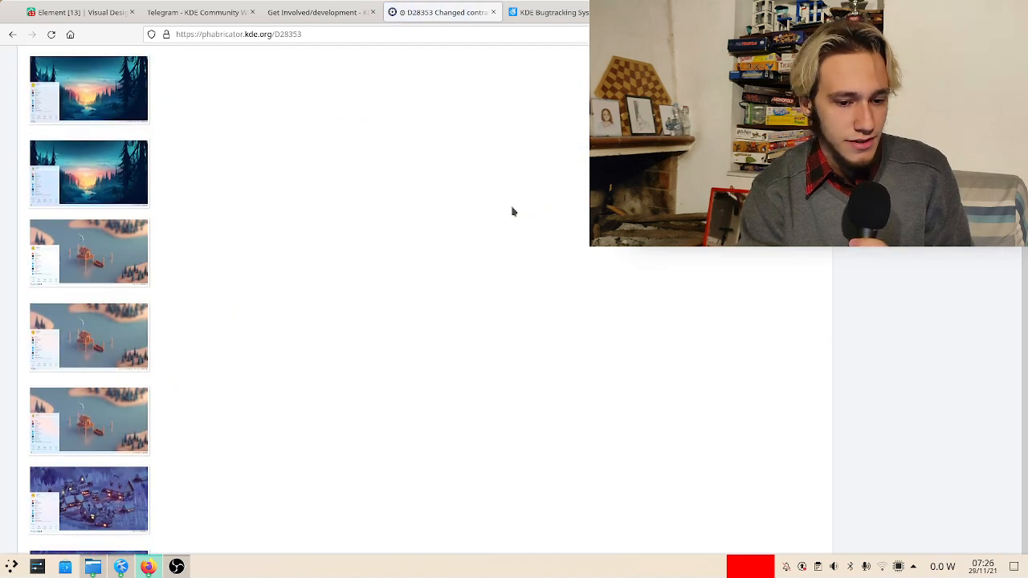
scroll(down, 3)
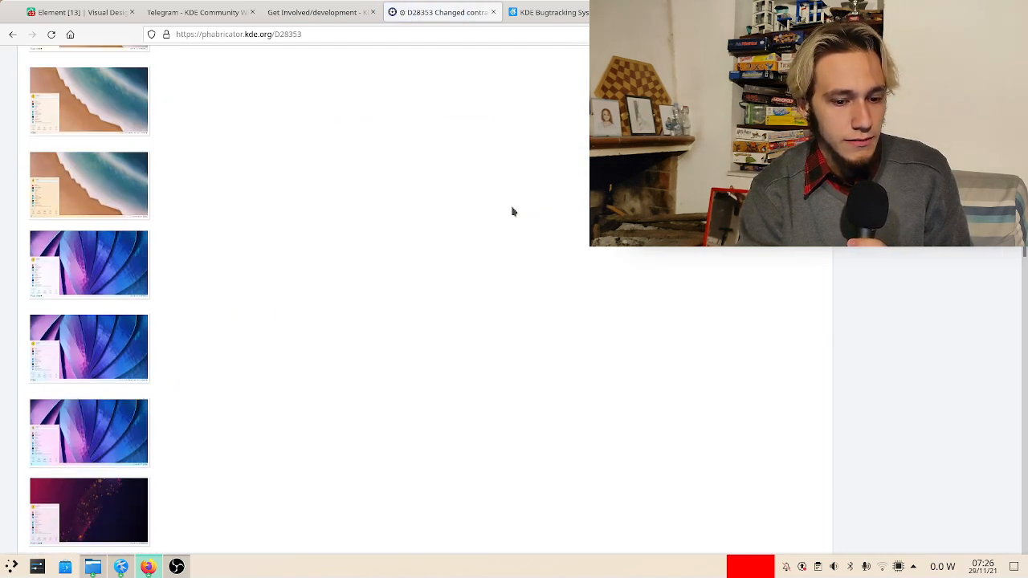
scroll(down, 3)
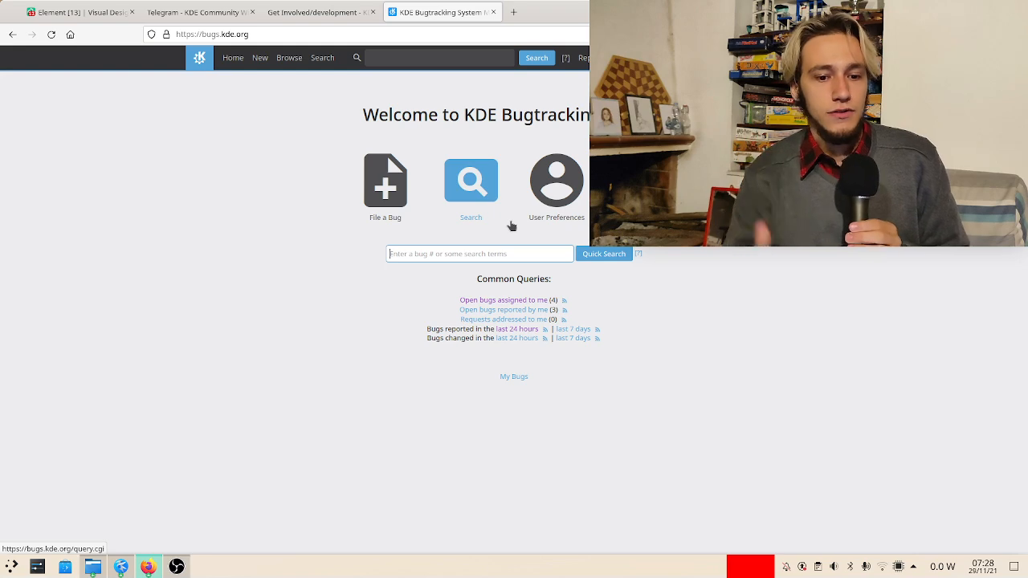
Switch to the wiki's Telegram tab and scroll back up to the Channels, Groups and Community sections.
click(77, 11)
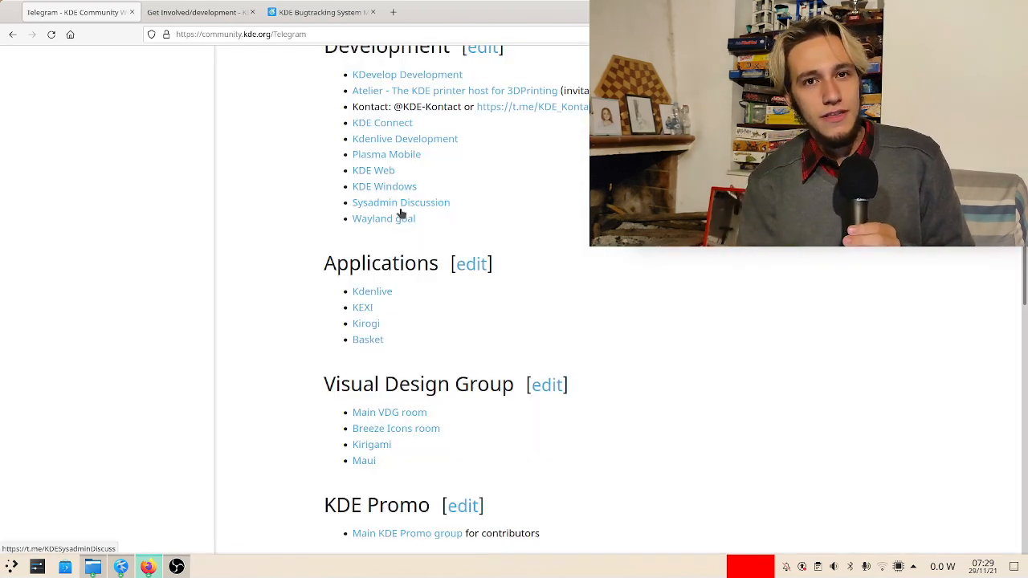
scroll(up, 3)
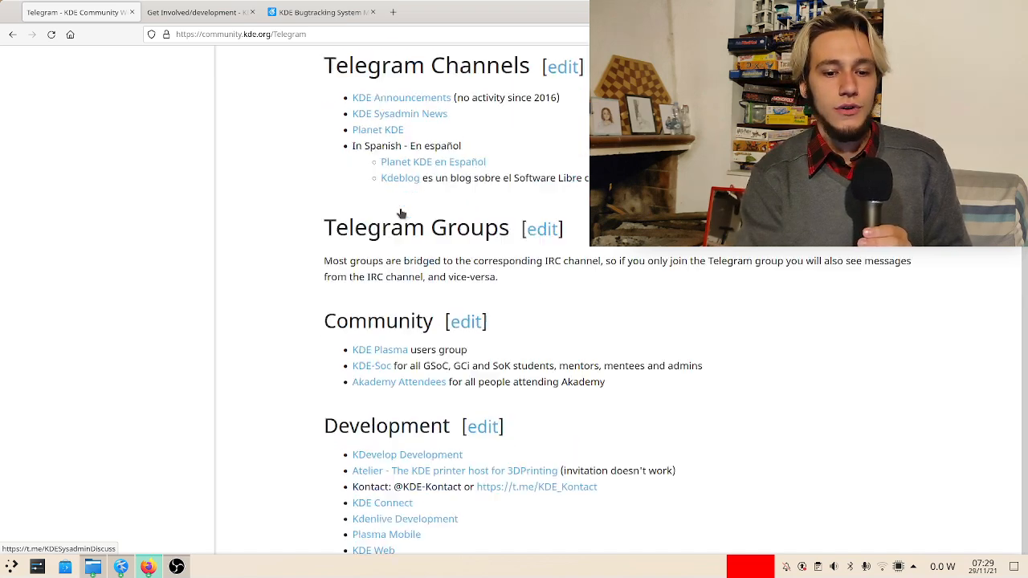
From Get Involved, open the documentation team's contribution page, then return to the KDE Bugzilla tab.
click(193, 13)
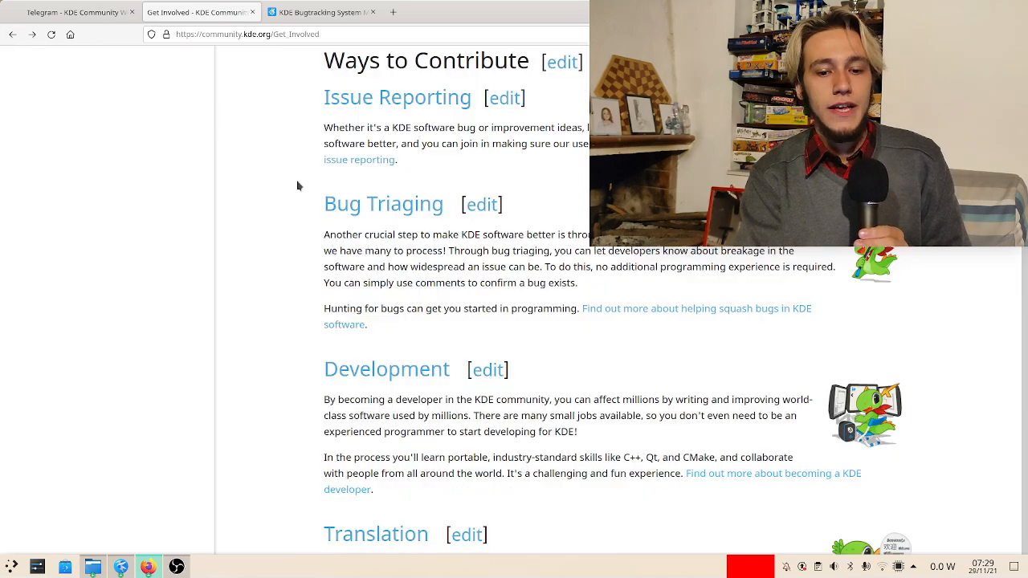
scroll(down, 3)
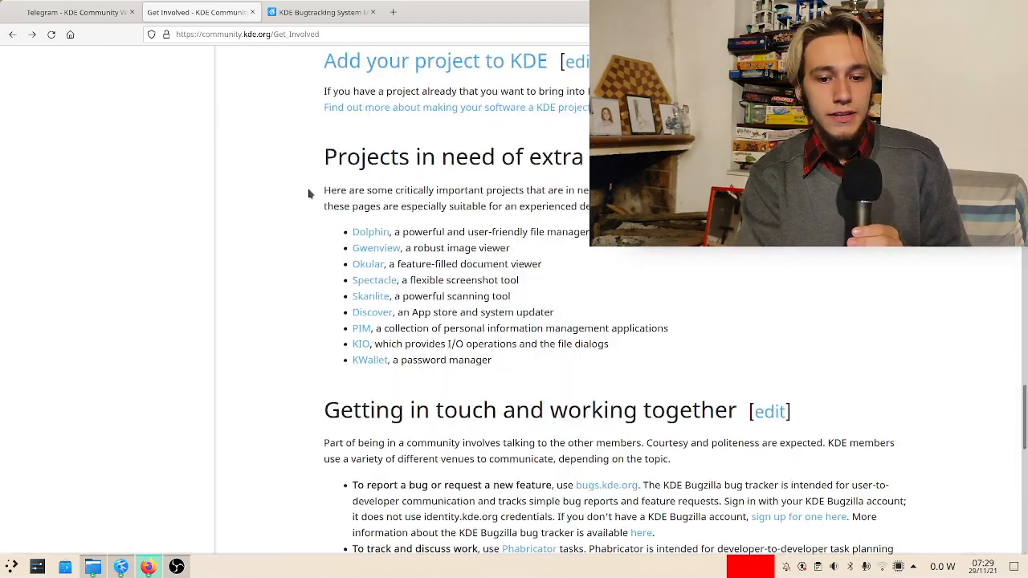
scroll(up, 3)
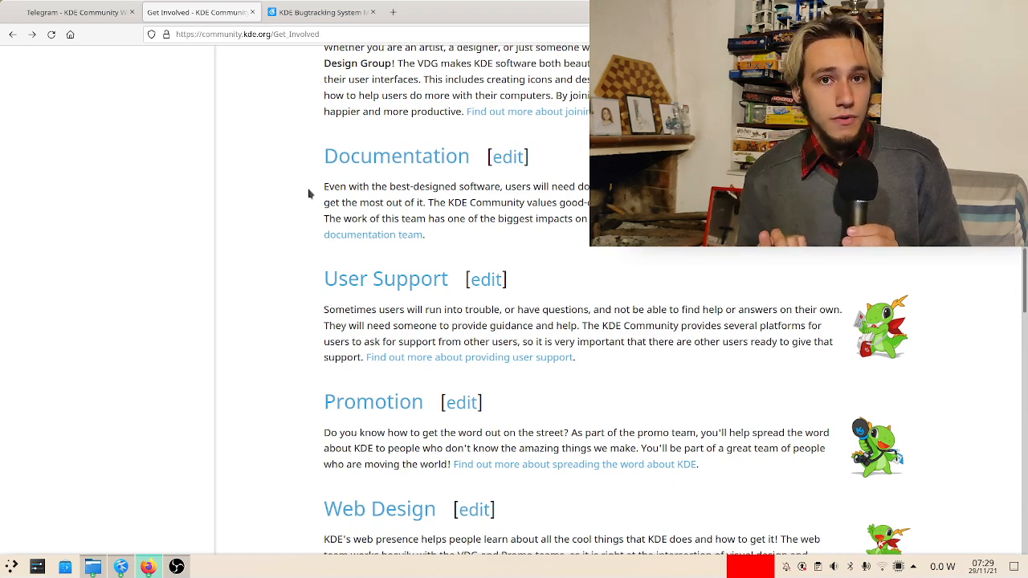
mouse_move(373, 234)
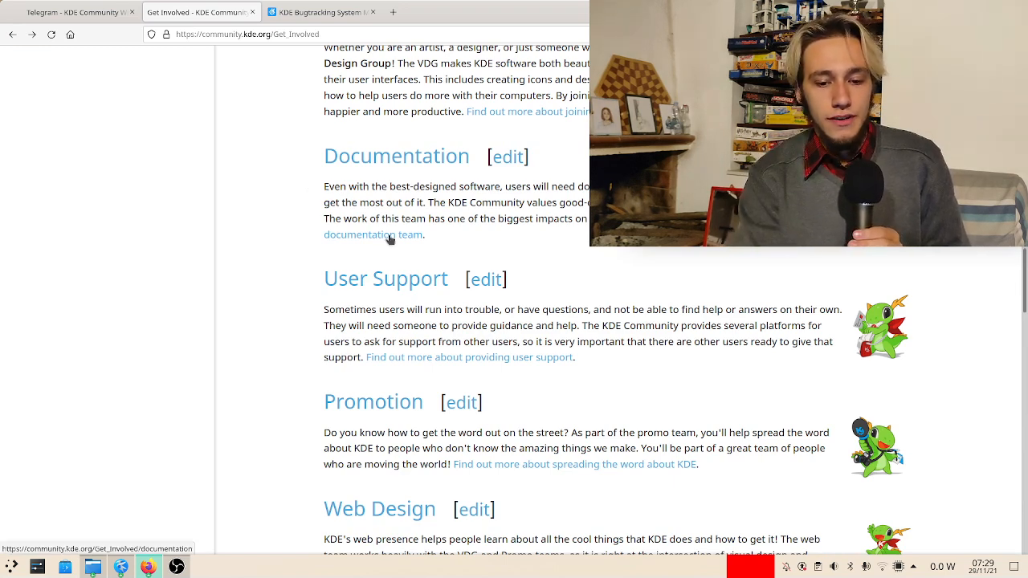
click(373, 235)
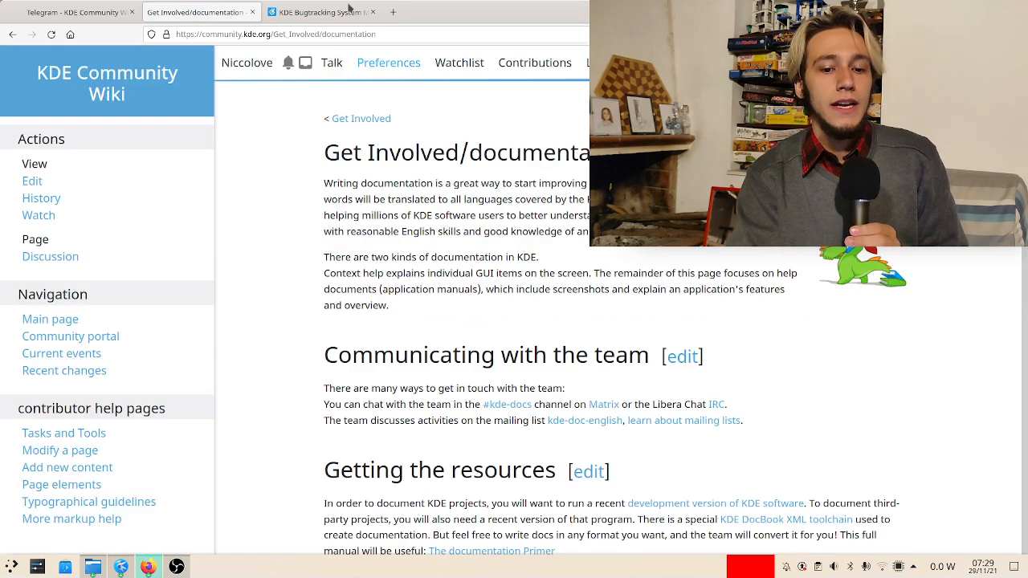
click(321, 11)
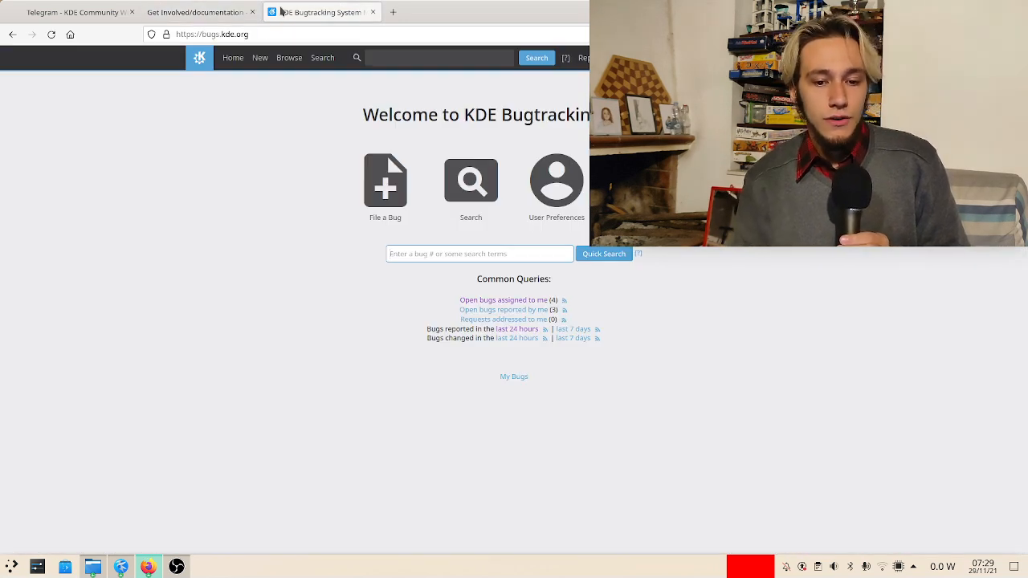